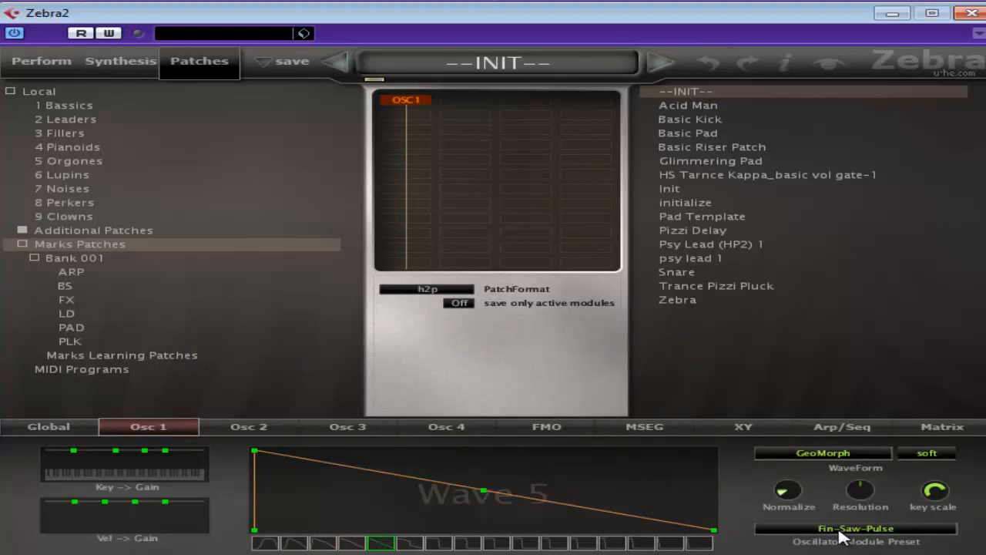
Load the Quad Squad oscillator preset into oscillator 1, replacing Fin-Saw-Pulse
{"action": "left_click", "coordinate": [855, 527]}
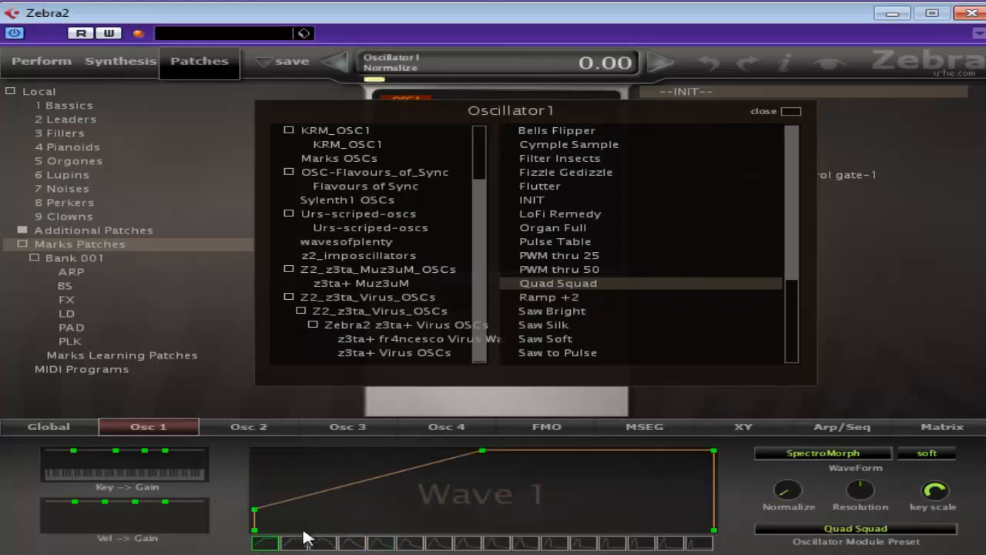
{"action": "left_click", "coordinate": [468, 543]}
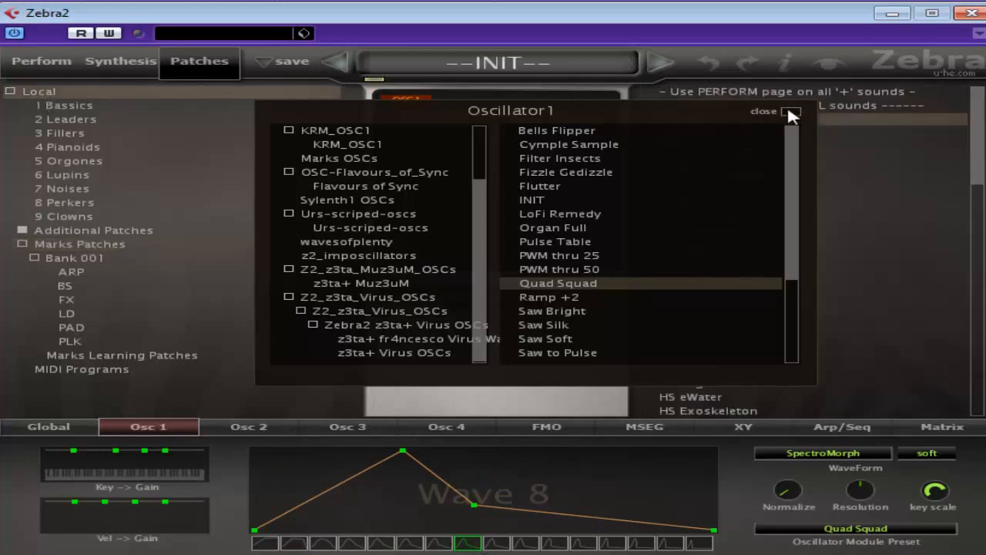
{"action": "left_click", "coordinate": [763, 111]}
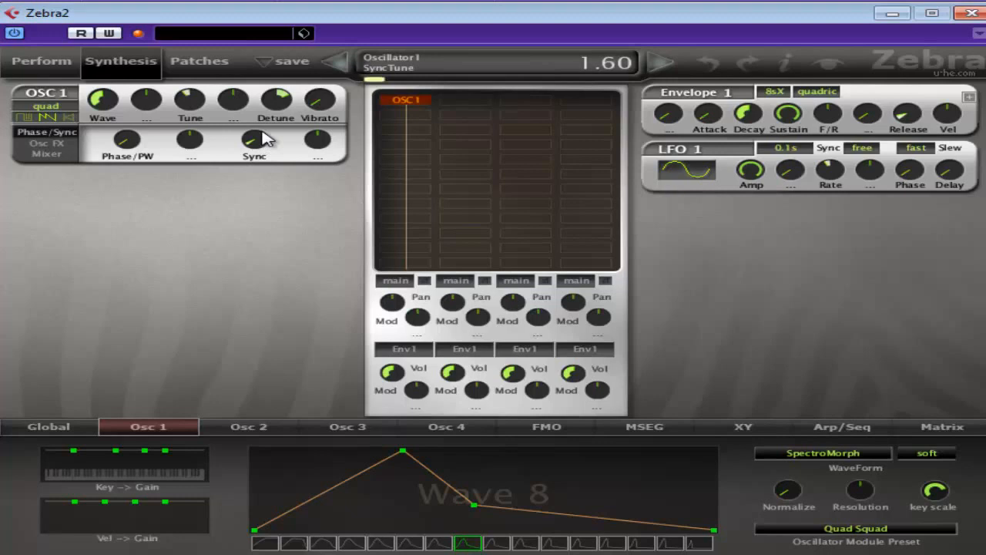
Adjust oscillator 1's sync tuning and raise its detune to 12.50
{"action": "left_click_drag", "start_coordinate": [246, 142], "coordinate": [246, 123]}
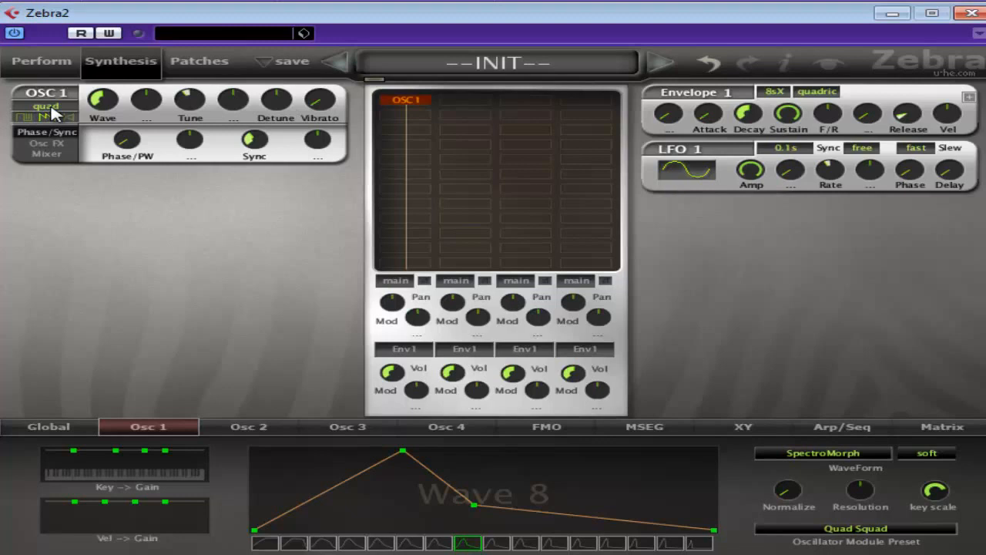
{"action": "mouse_move", "coordinate": [259, 120]}
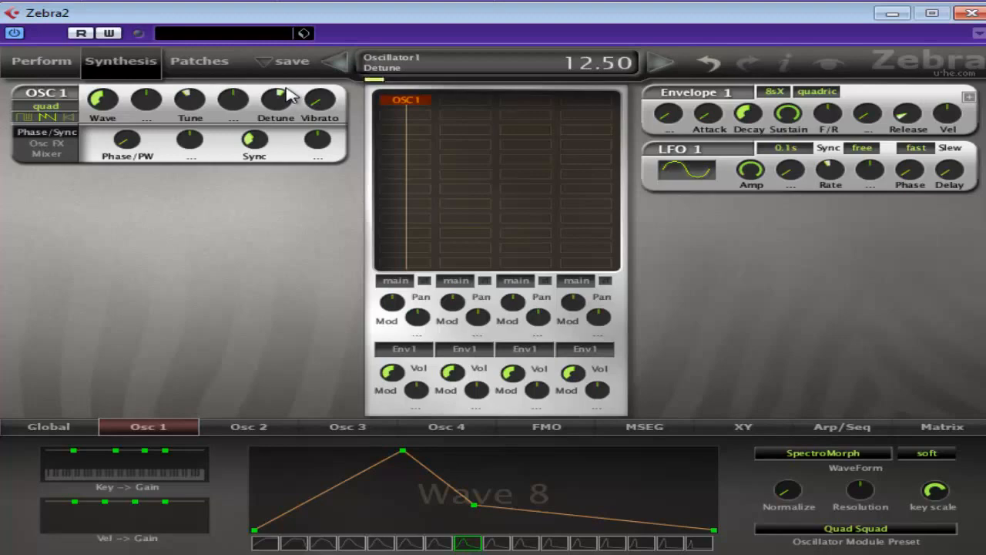
{"action": "left_click", "coordinate": [137, 32]}
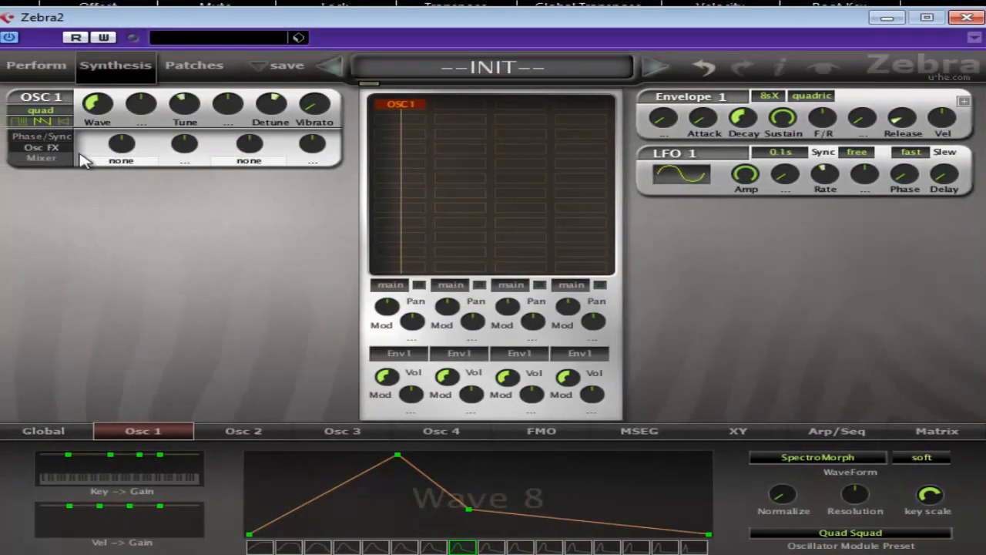
{"action": "mouse_move", "coordinate": [146, 101]}
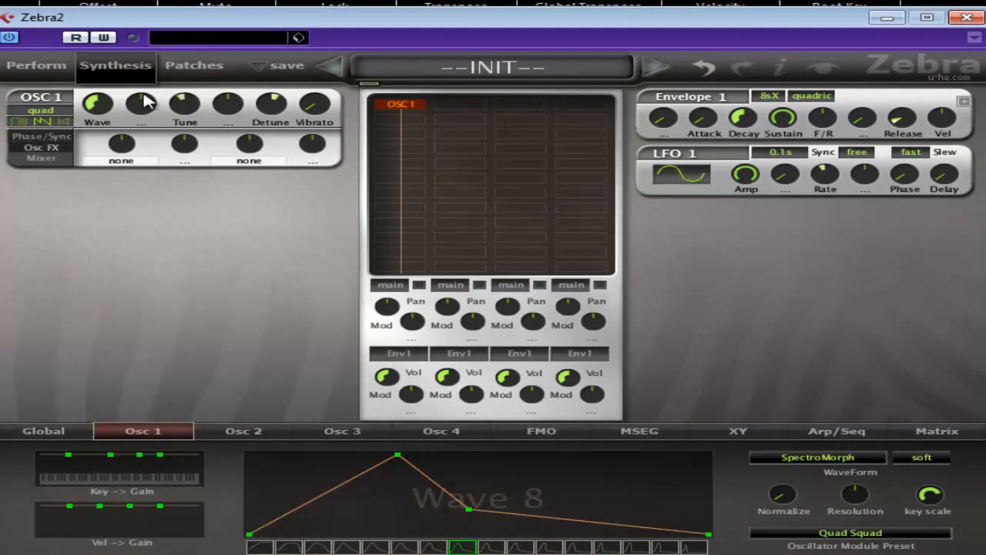
{"action": "mouse_move", "coordinate": [151, 105]}
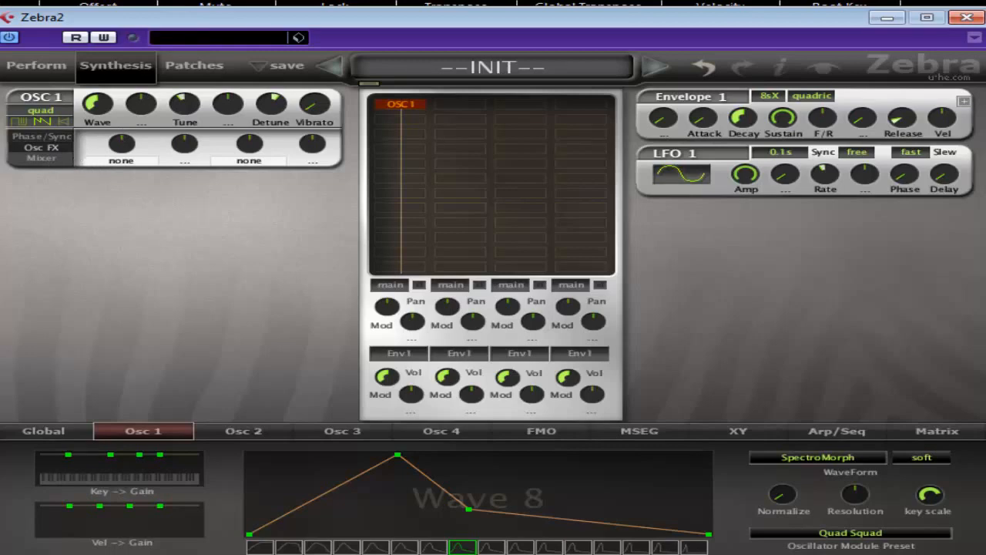
Apply the Ripples spectral effect at 80.00 to oscillator 1 and widen its poly width to 5.50
{"action": "left_click", "coordinate": [120, 160]}
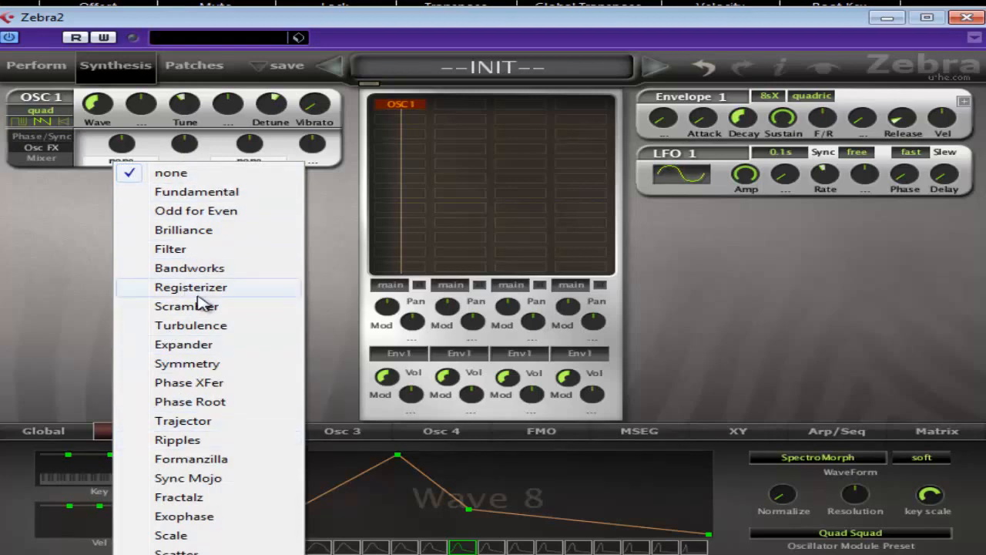
{"action": "left_click", "coordinate": [177, 440]}
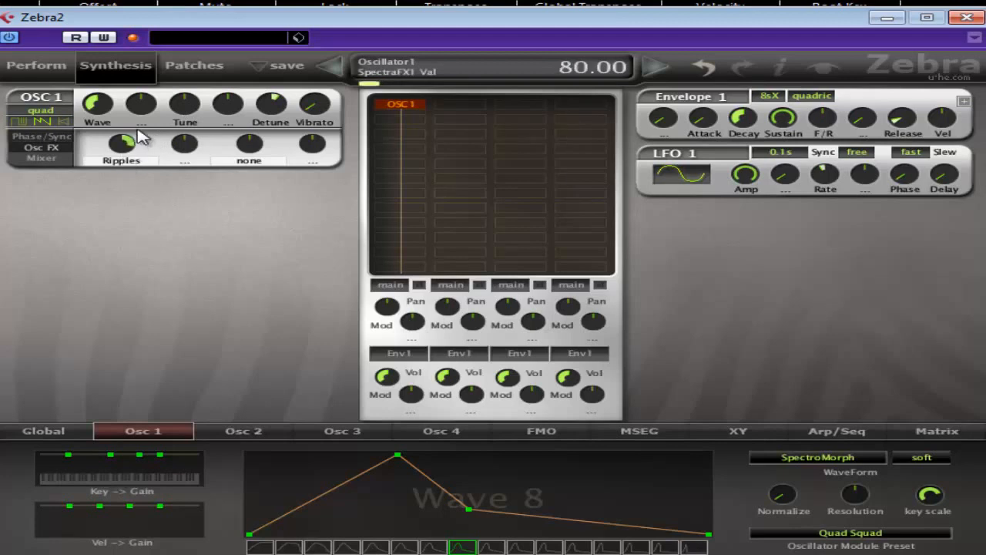
{"action": "left_click_drag", "start_coordinate": [123, 142], "coordinate": [123, 151]}
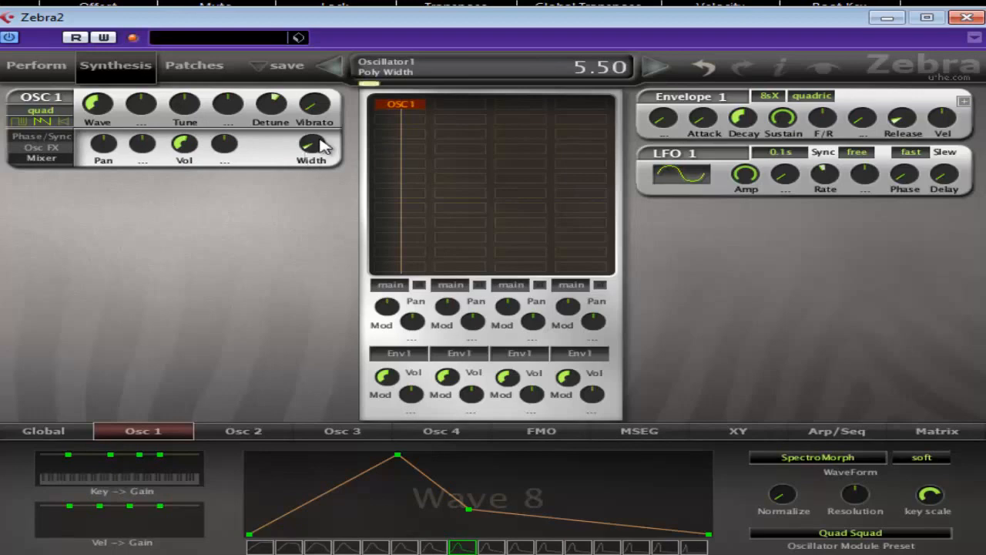
{"action": "left_click_drag", "start_coordinate": [312, 147], "coordinate": [321, 116]}
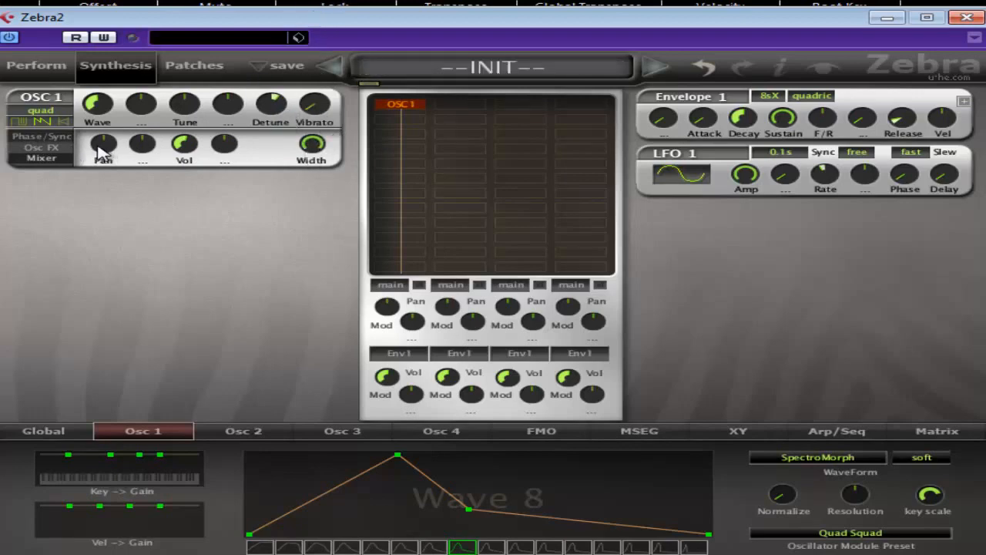
{"action": "mouse_move", "coordinate": [114, 146]}
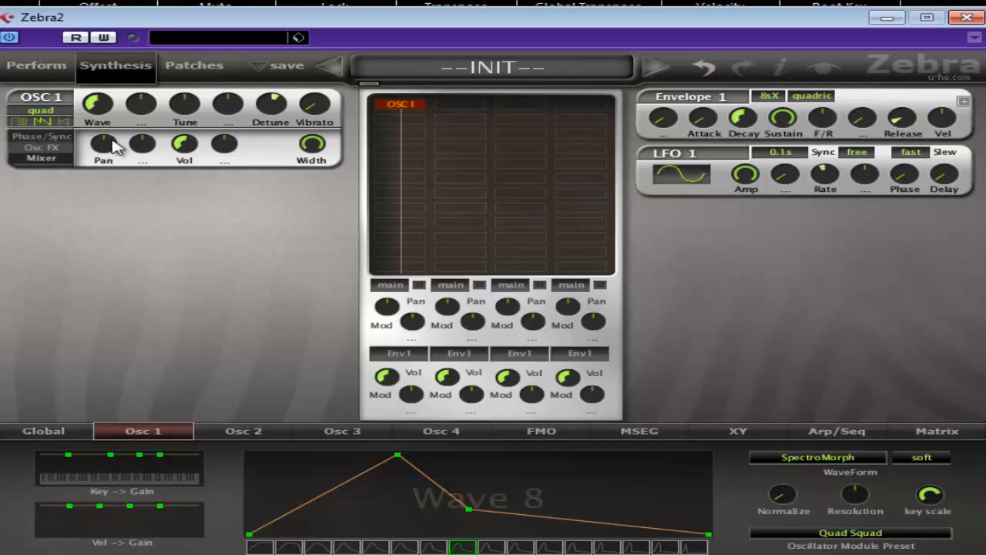
{"action": "left_click", "coordinate": [40, 135]}
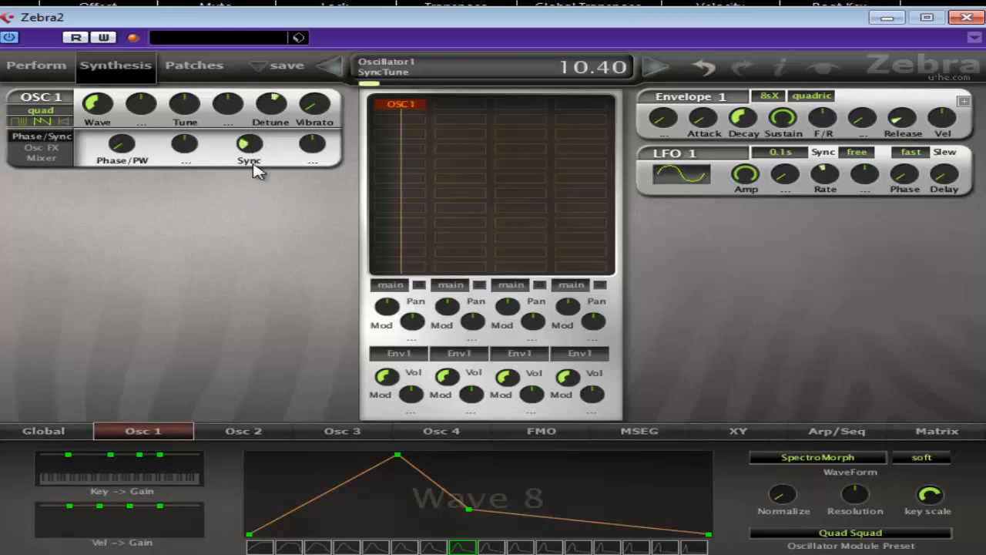
Raise oscillator 1's sync tune to 10.40 and add a VCF1 filter after it in the grid
{"action": "left_click_drag", "start_coordinate": [248, 142], "coordinate": [254, 170]}
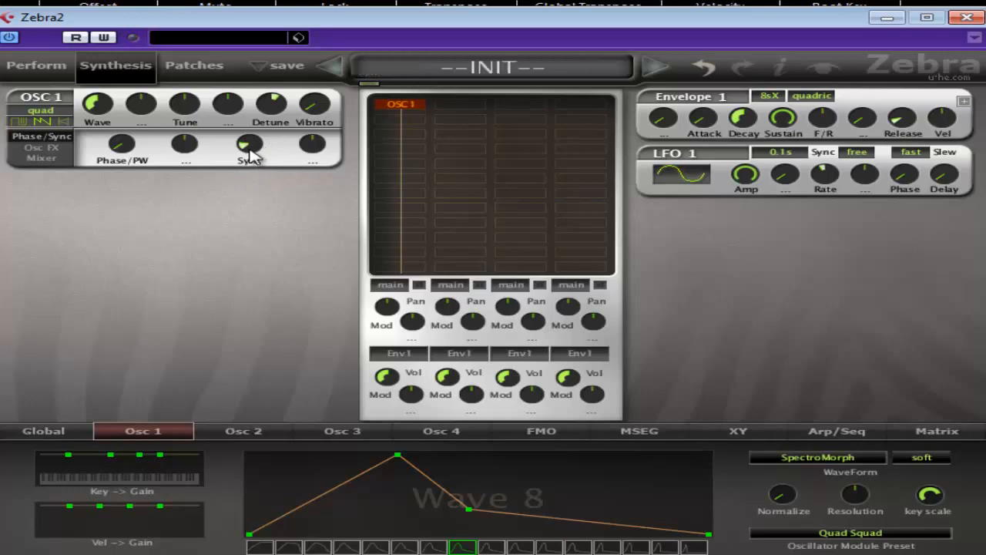
{"action": "left_click", "coordinate": [401, 105]}
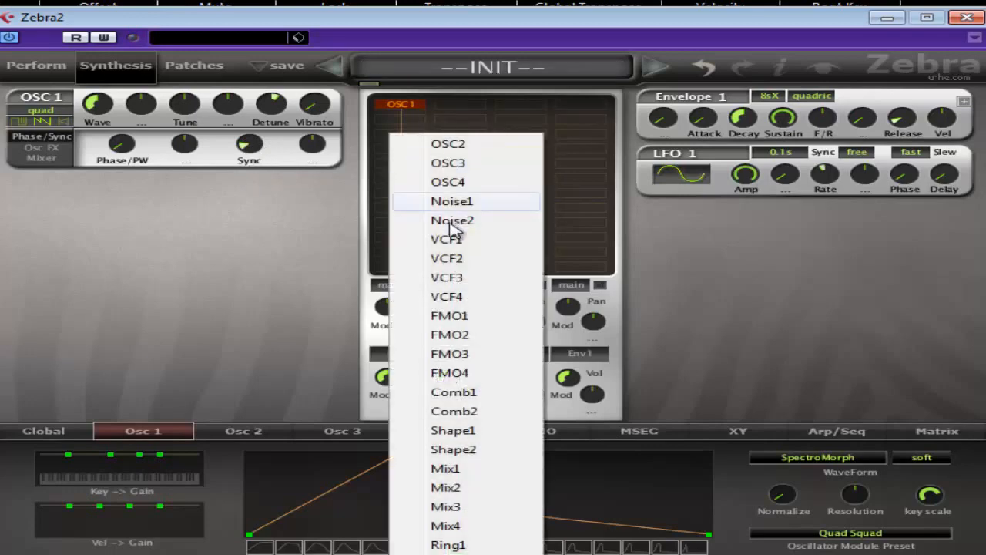
{"action": "left_click", "coordinate": [447, 239]}
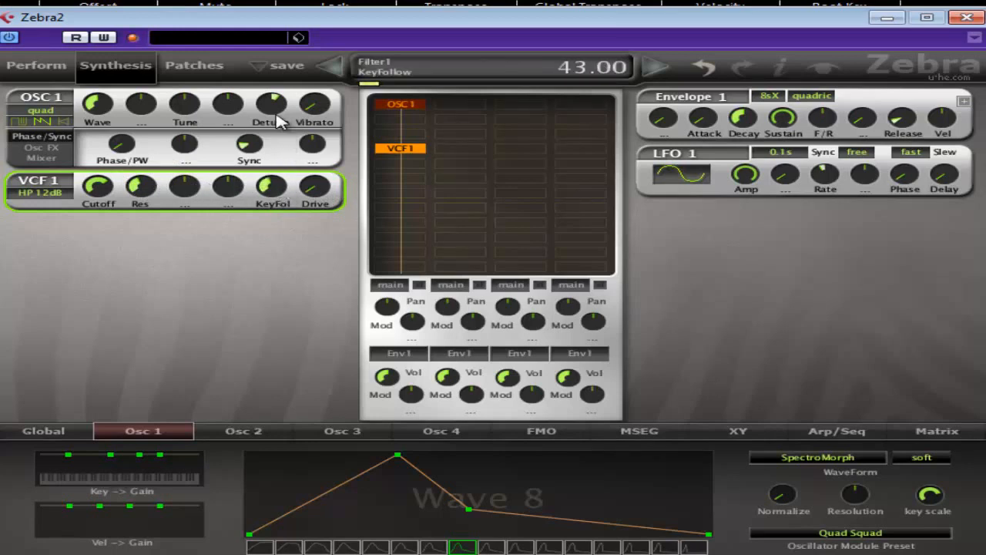
Set the VCF1 filter's key follow to 63.00 and its drive to 8.50
{"action": "left_click_drag", "start_coordinate": [272, 187], "coordinate": [271, 177]}
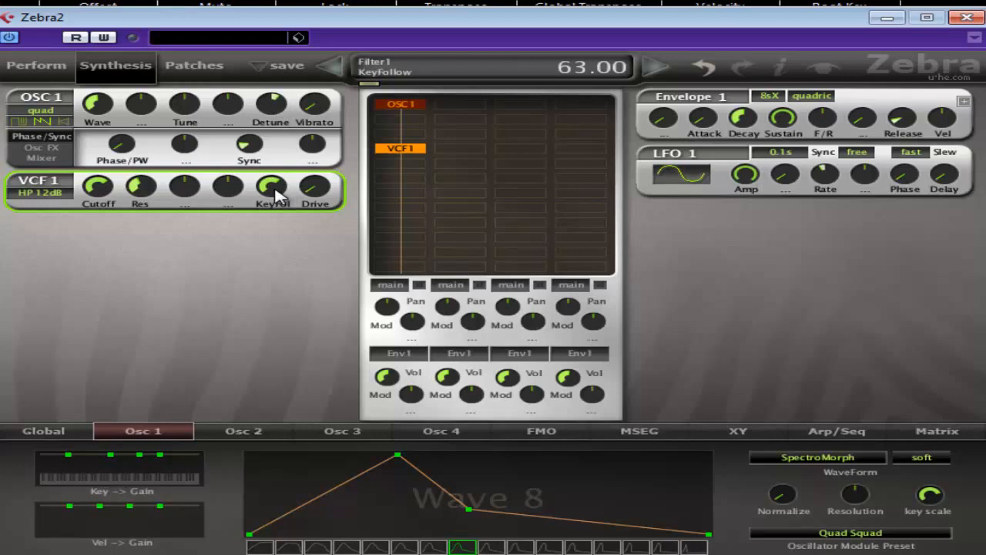
{"action": "left_click_drag", "start_coordinate": [272, 188], "coordinate": [277, 222]}
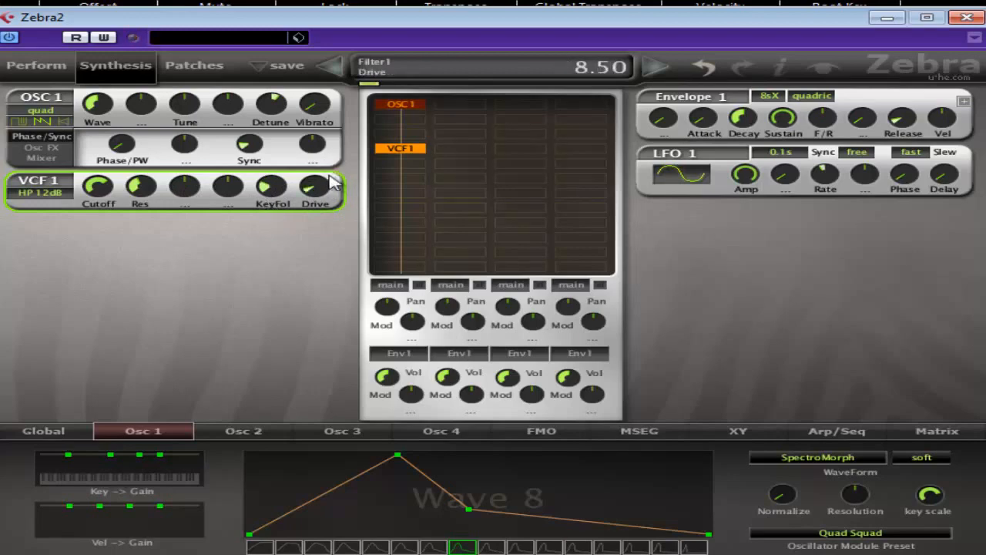
{"action": "left_click", "coordinate": [326, 64]}
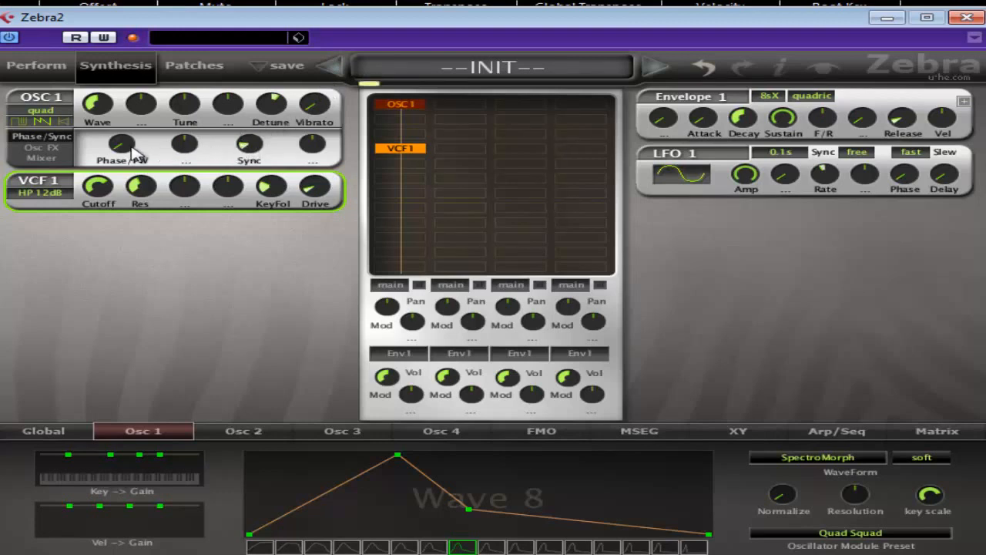
{"action": "mouse_move", "coordinate": [126, 157]}
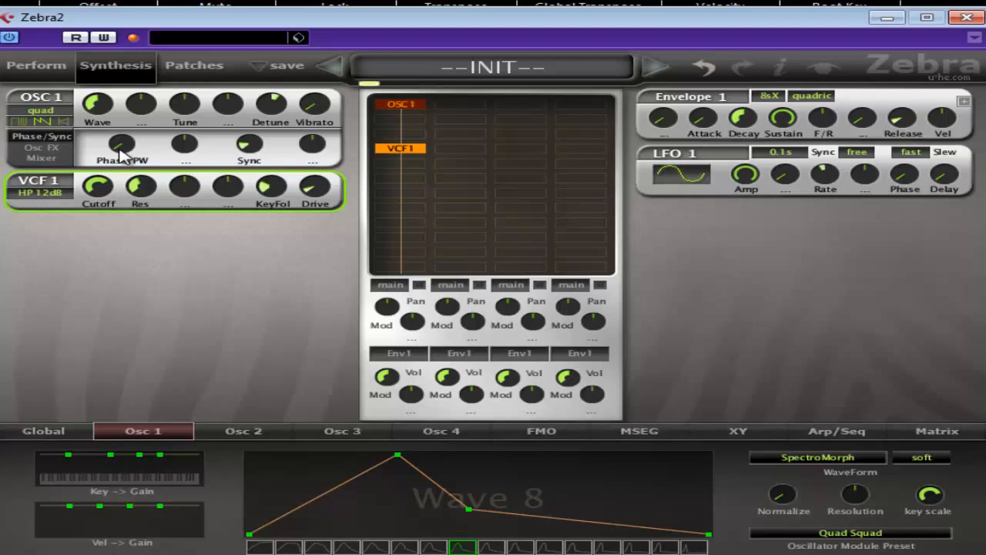
{"action": "mouse_move", "coordinate": [157, 223]}
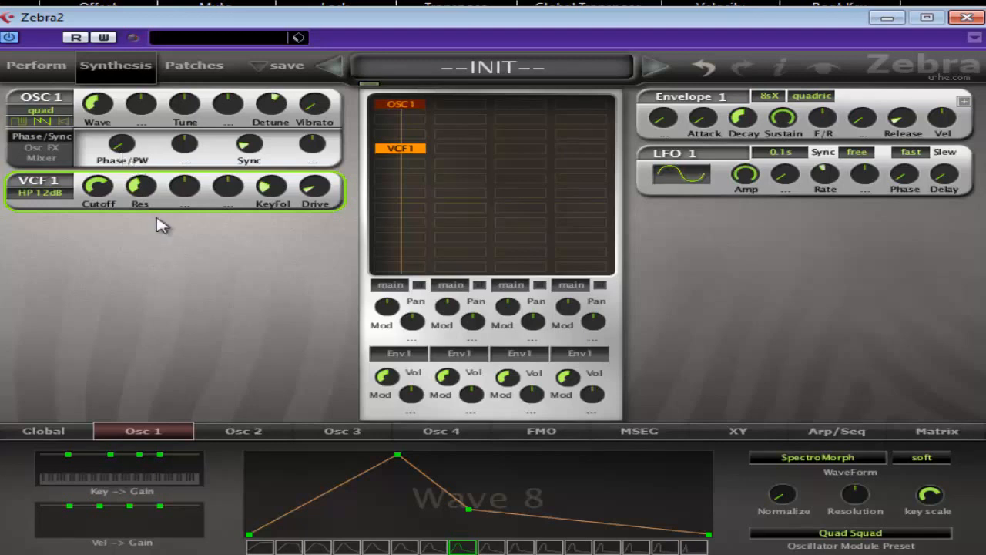
Route LfoG1 to the VCF1 cutoff and set the global LFO to a 1/1 triangle wave, adjusting its amount
{"action": "left_click", "coordinate": [185, 188]}
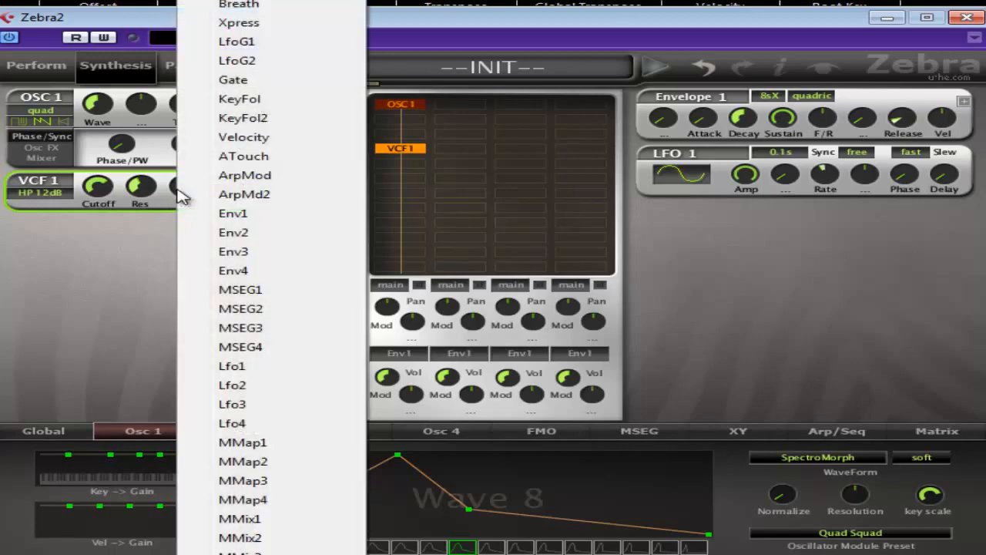
{"action": "mouse_move", "coordinate": [259, 231]}
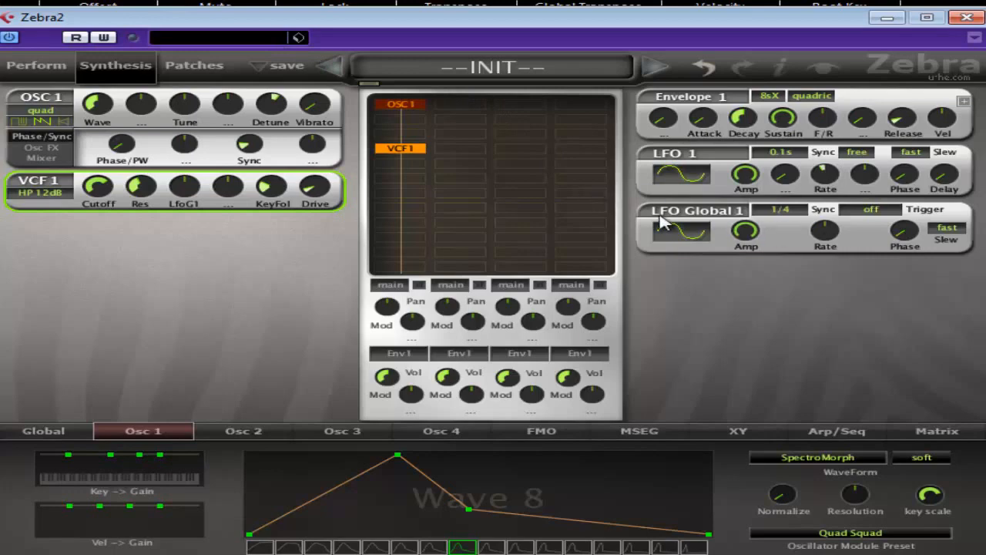
{"action": "mouse_move", "coordinate": [721, 234]}
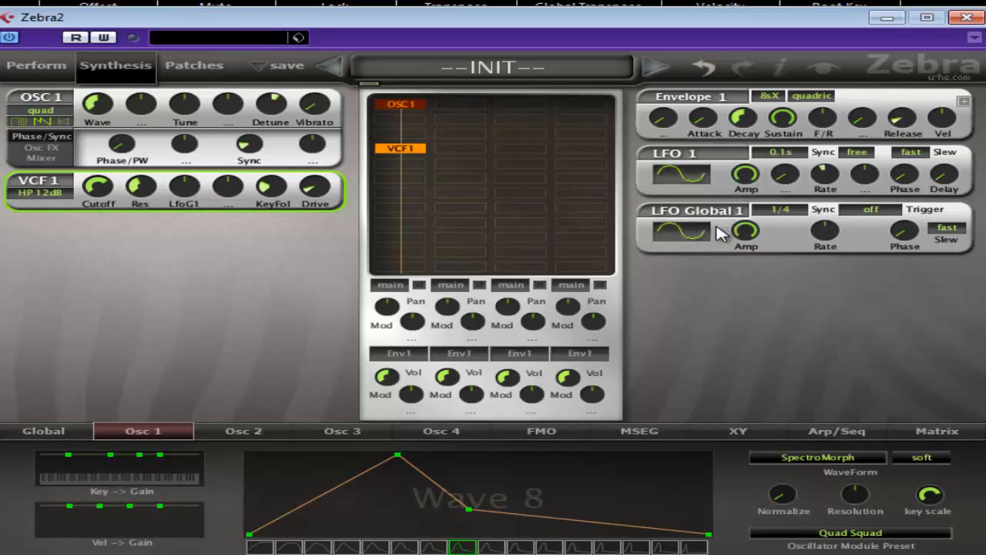
{"action": "left_click", "coordinate": [781, 210]}
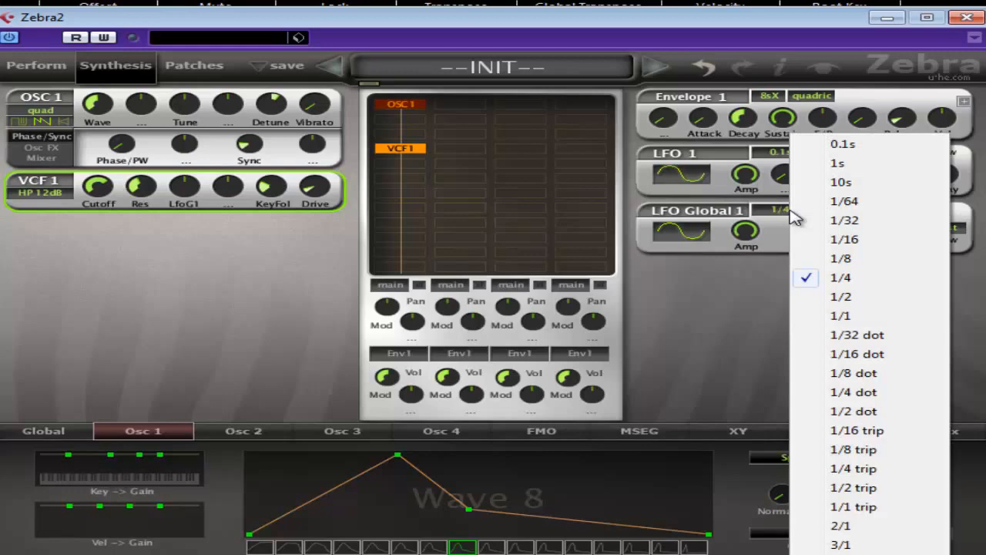
{"action": "left_click", "coordinate": [841, 314]}
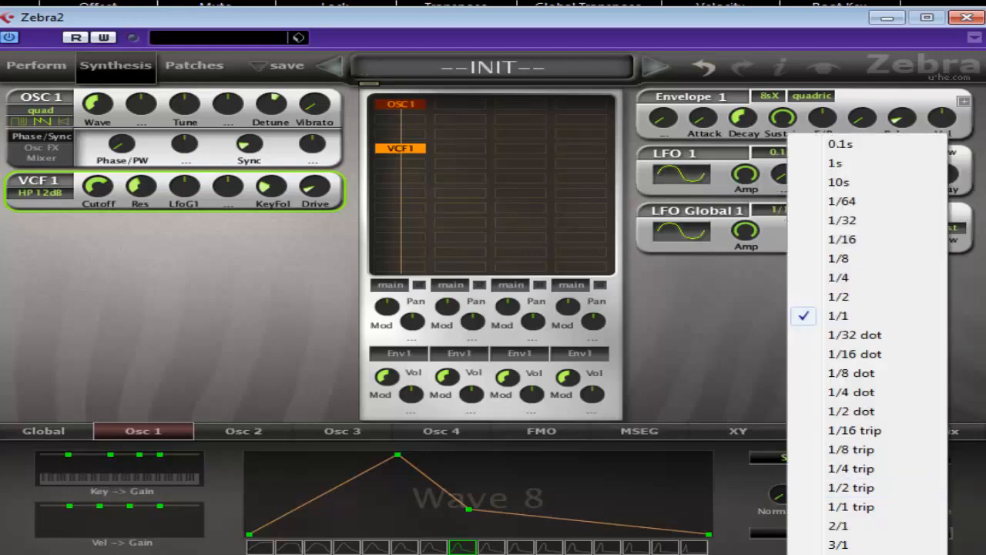
{"action": "mouse_move", "coordinate": [697, 244]}
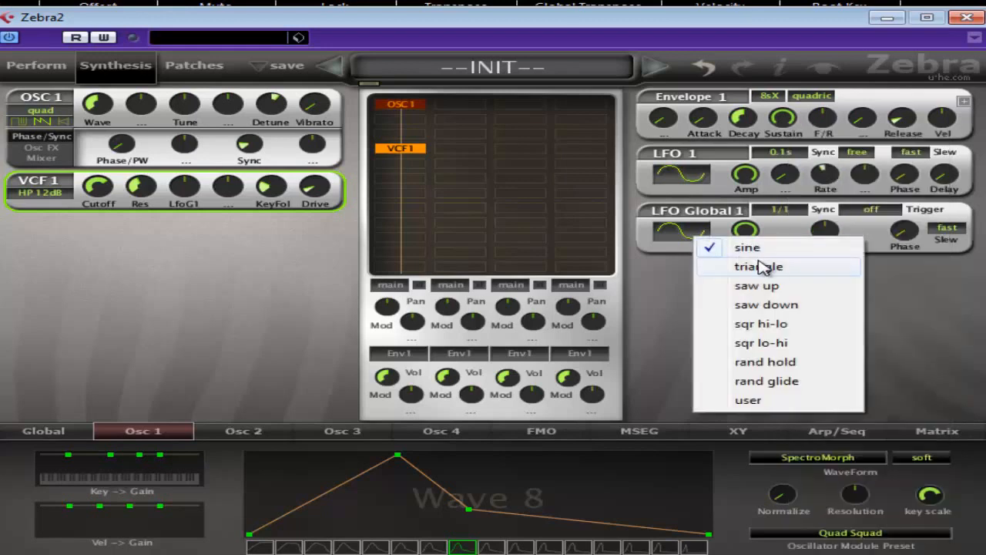
{"action": "left_click", "coordinate": [758, 265]}
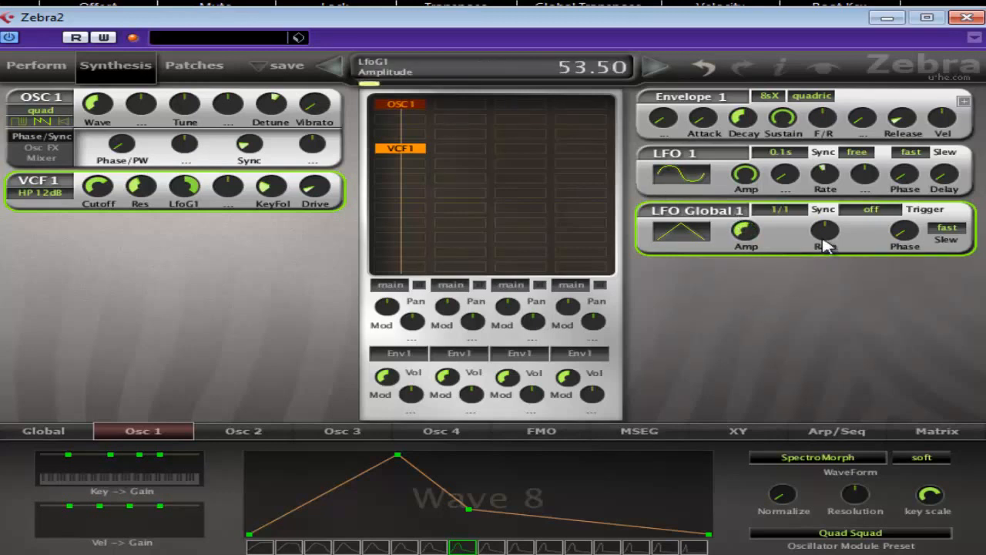
{"action": "left_click_drag", "start_coordinate": [825, 231], "coordinate": [825, 215]}
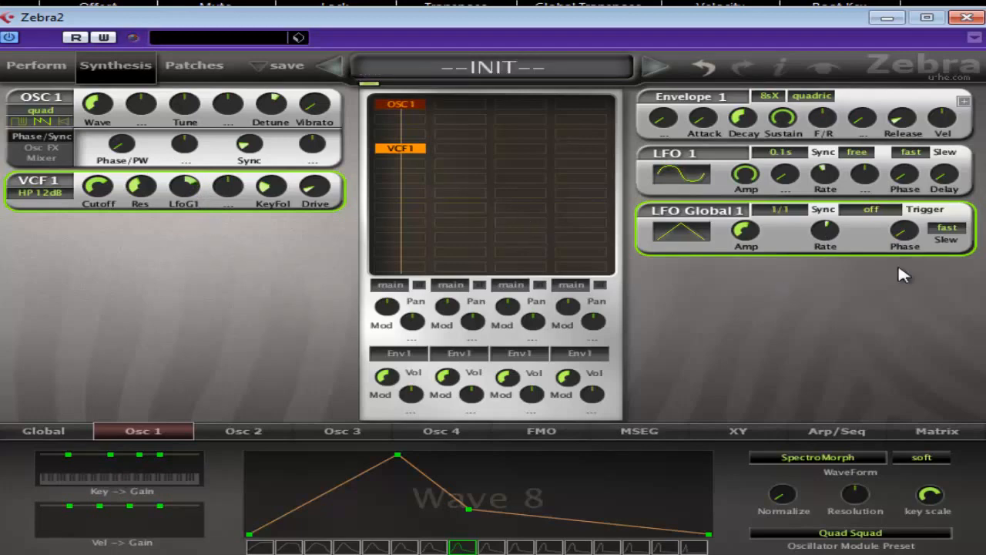
Set the LFO-to-cutoff modulation depth to 74 in the Matrix routing overview
{"action": "left_click", "coordinate": [936, 431]}
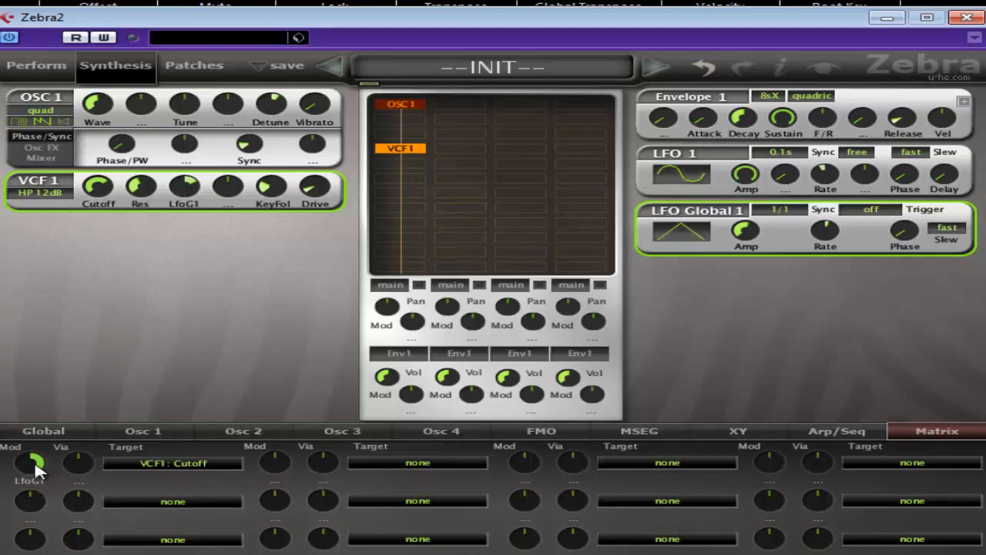
{"action": "left_click_drag", "start_coordinate": [30, 462], "coordinate": [31, 459]}
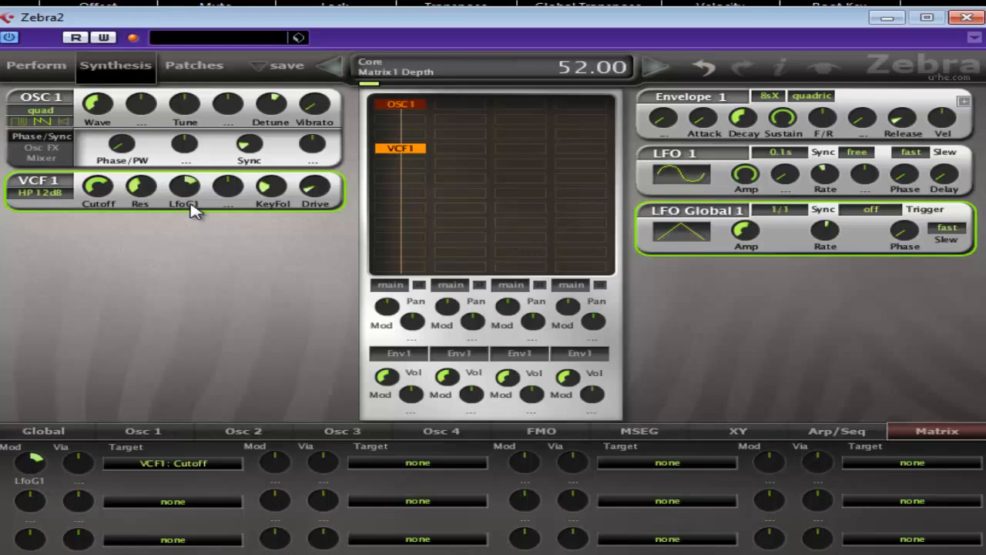
{"action": "left_click_drag", "start_coordinate": [28, 462], "coordinate": [31, 459]}
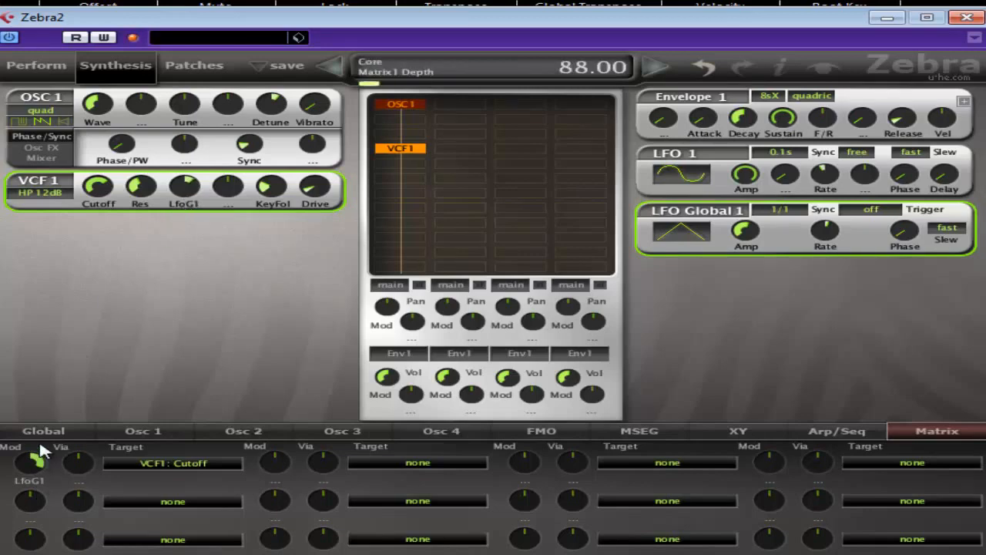
{"action": "left_click_drag", "start_coordinate": [34, 460], "coordinate": [37, 462]}
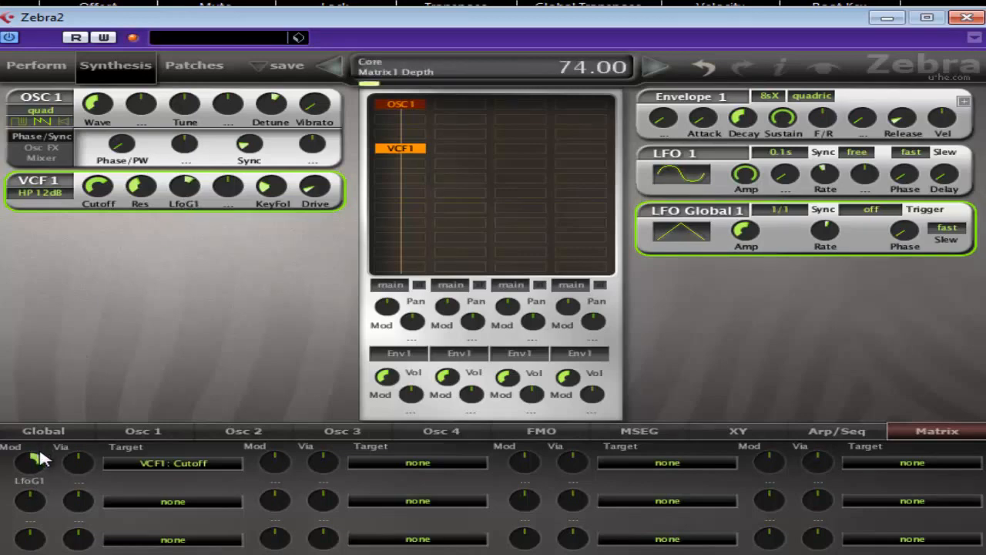
Sync the global LFO to 2/1 and adjust its amplitude to 35.00 and its rate
{"action": "left_click", "coordinate": [779, 152]}
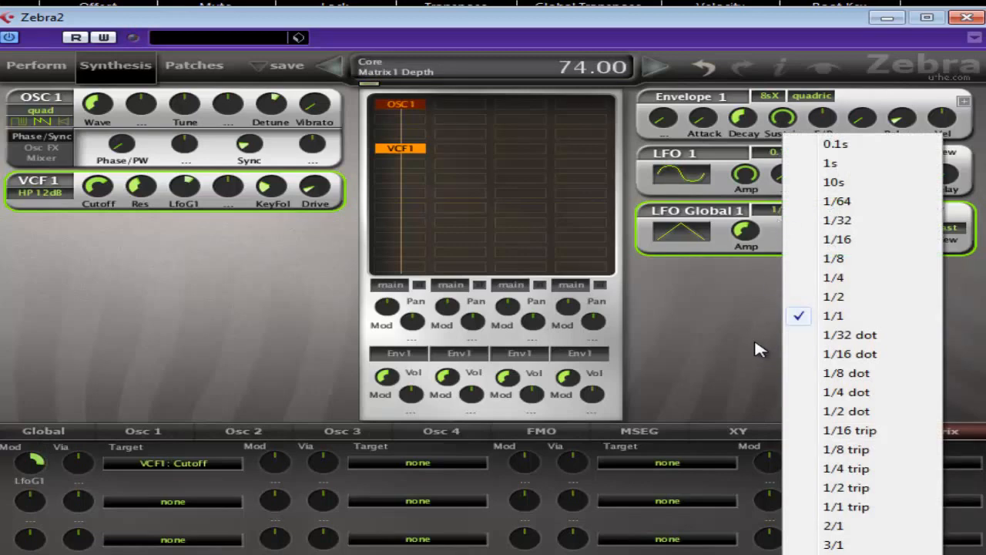
{"action": "left_click", "coordinate": [833, 524]}
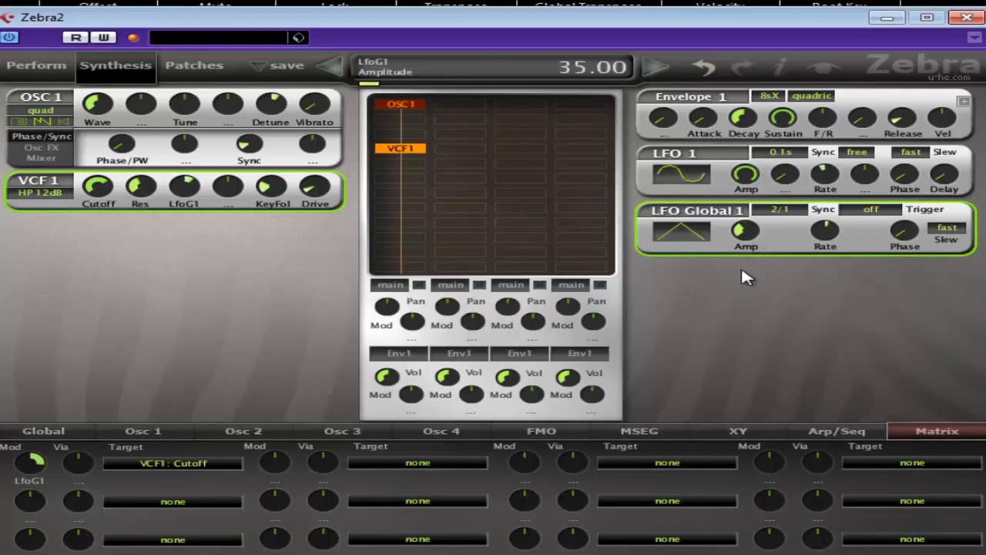
{"action": "left_click_drag", "start_coordinate": [746, 231], "coordinate": [755, 245]}
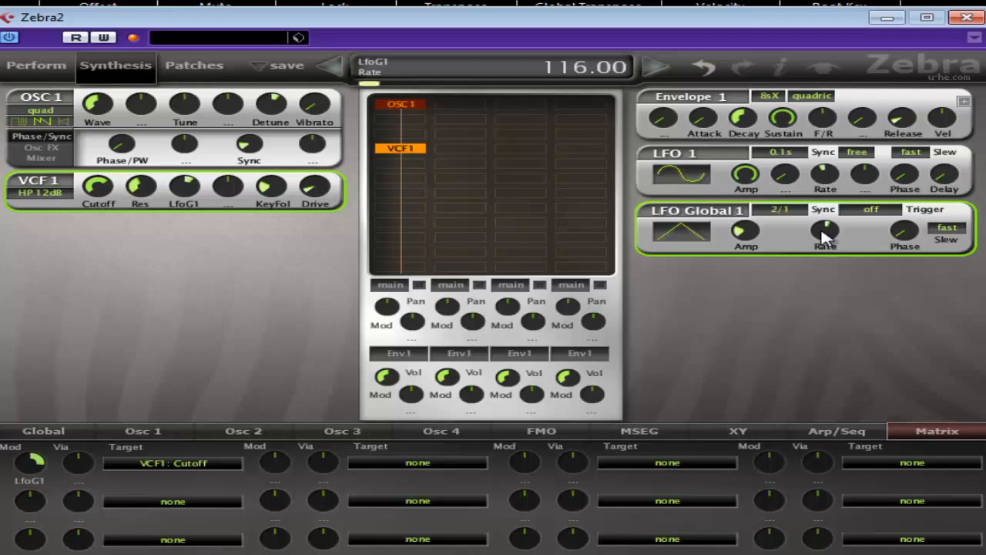
{"action": "left_click_drag", "start_coordinate": [825, 231], "coordinate": [824, 235]}
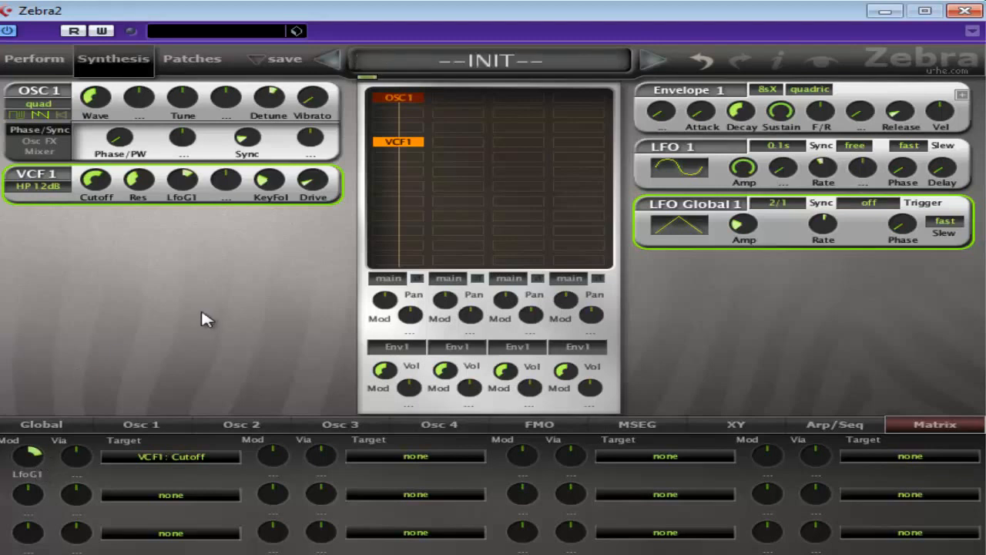
{"action": "mouse_move", "coordinate": [175, 302]}
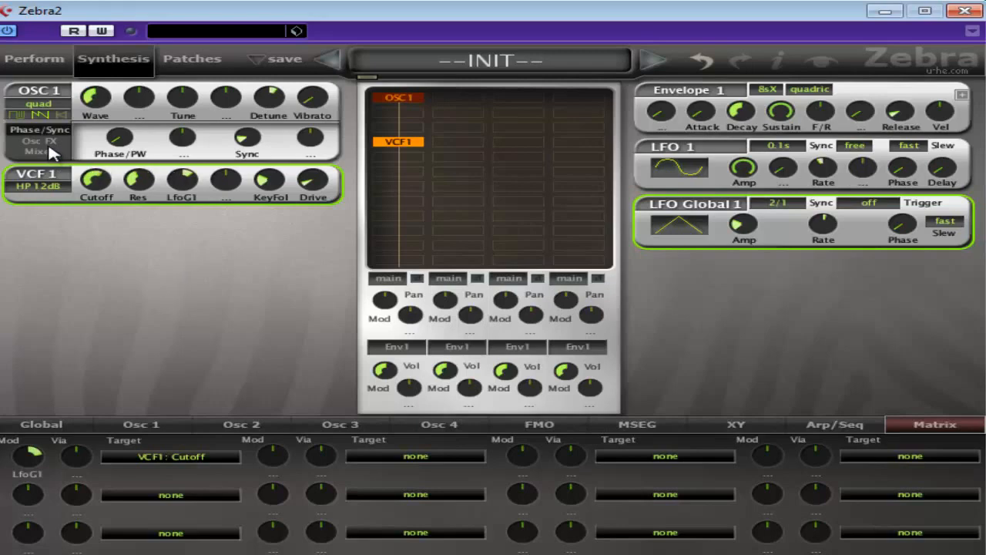
{"action": "mouse_move", "coordinate": [185, 416]}
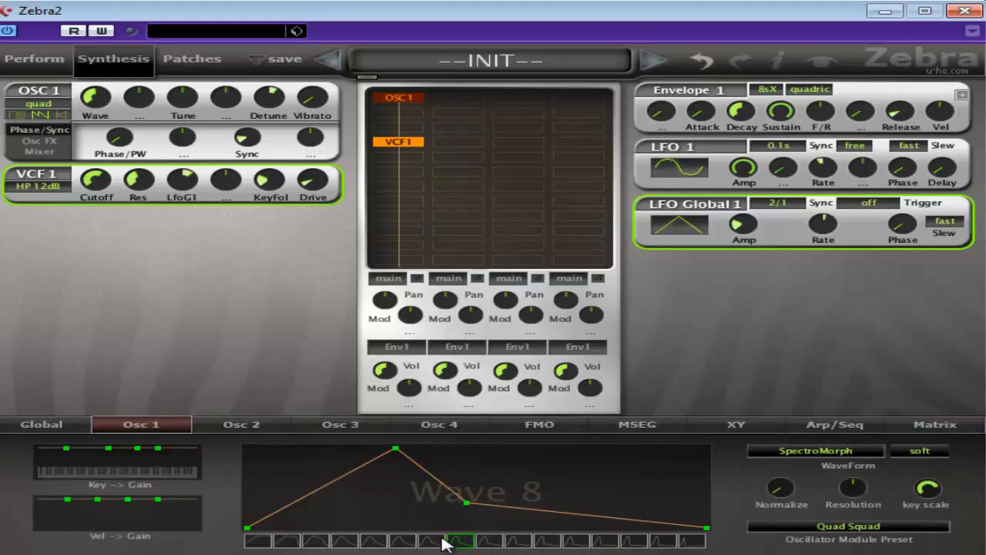
Audition Quad Squad waves 5, 2 and 4, return to Wave 8, and clear the waveform modulation source
{"action": "left_click", "coordinate": [373, 539]}
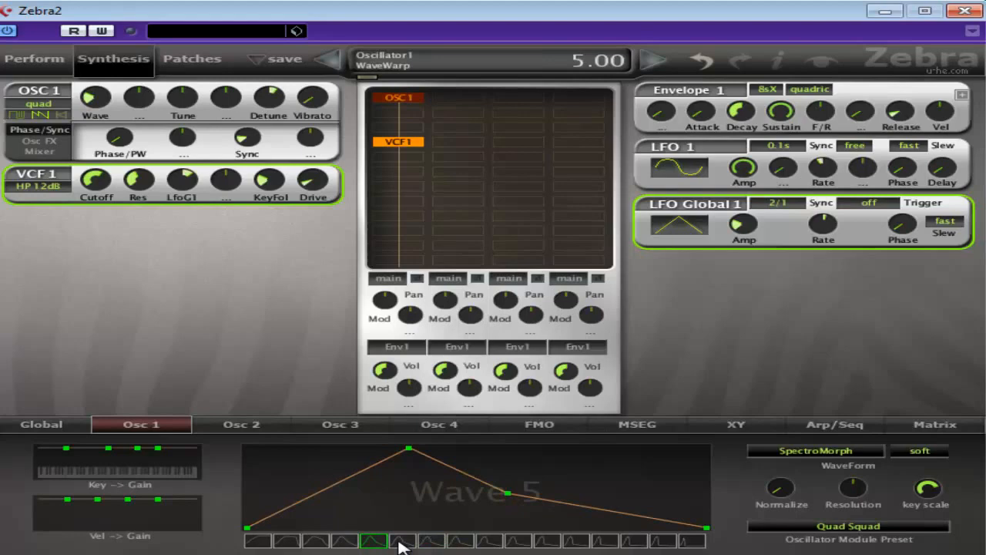
{"action": "left_click", "coordinate": [459, 539]}
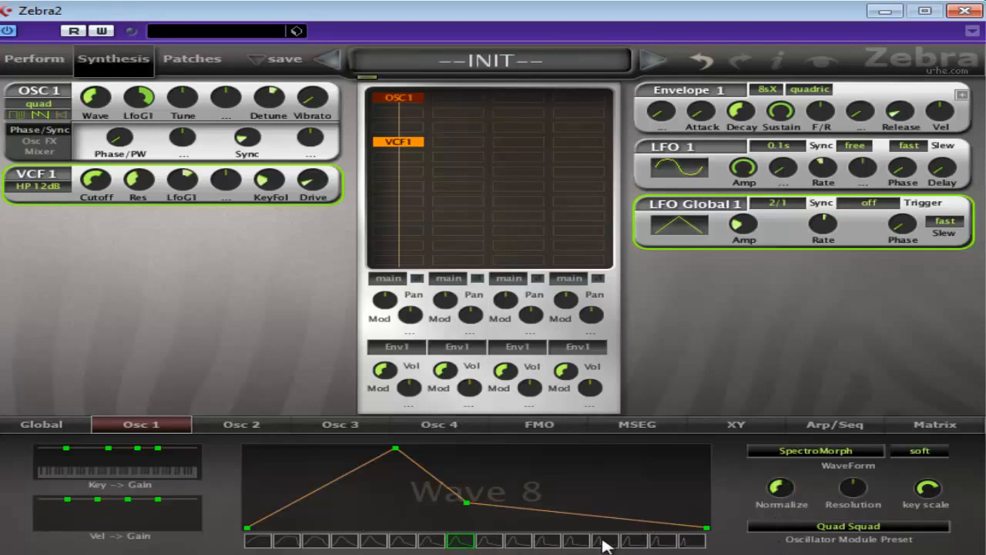
{"action": "left_click", "coordinate": [287, 540]}
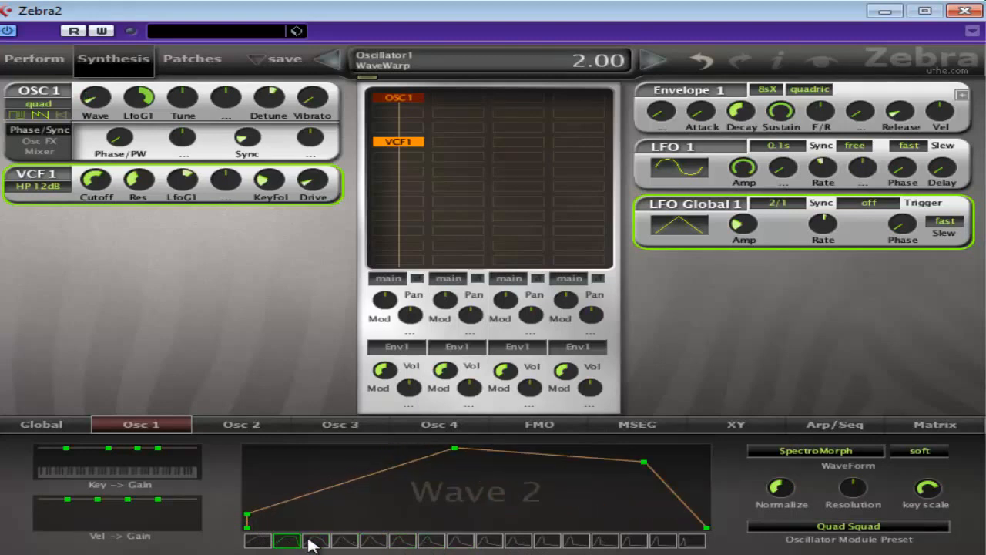
{"action": "left_click", "coordinate": [256, 539]}
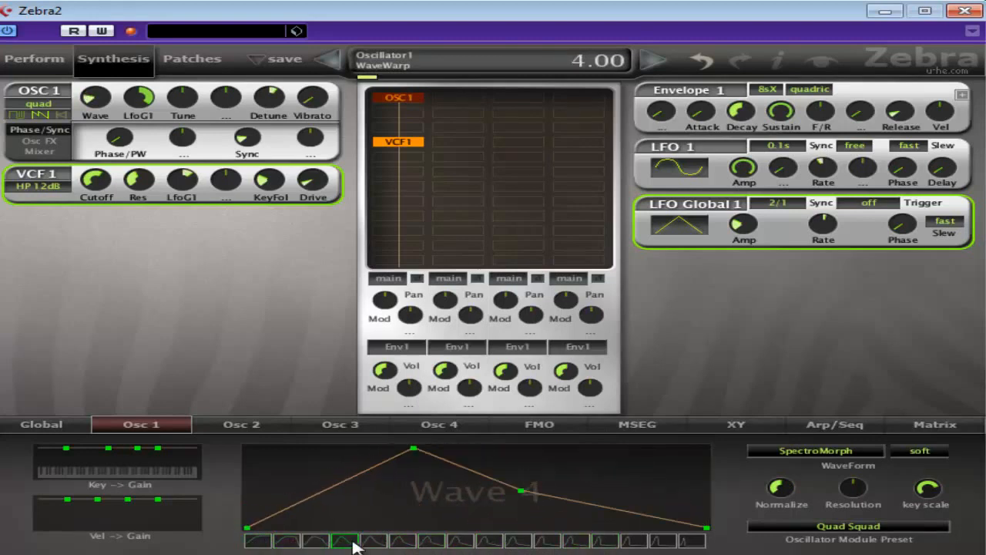
{"action": "left_click", "coordinate": [431, 540]}
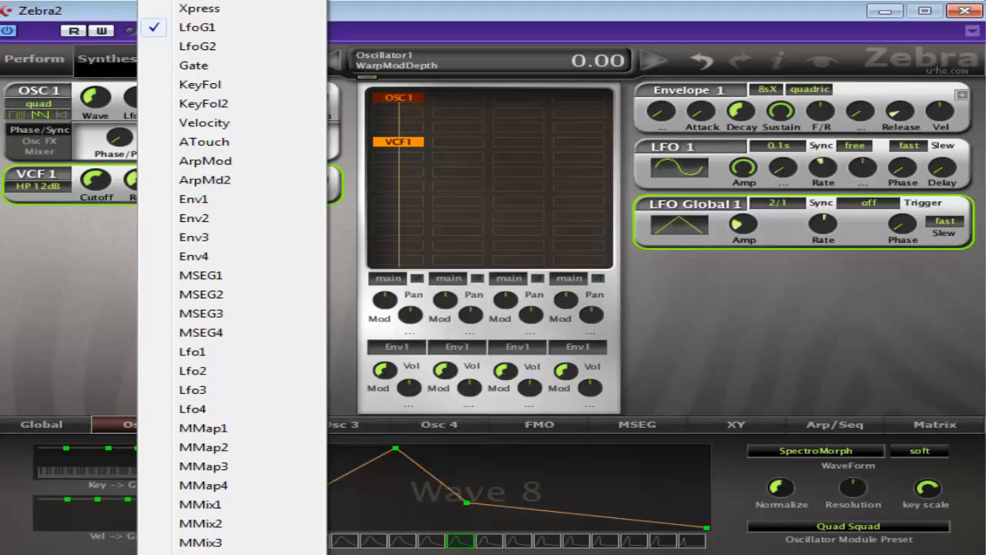
{"action": "left_click", "coordinate": [198, 27]}
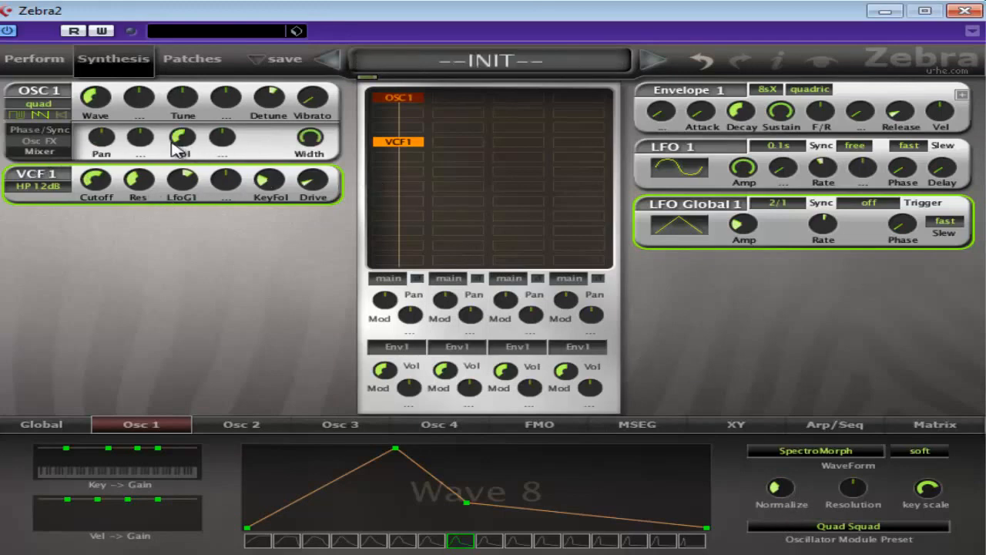
Make LfoG1 modulate oscillator 1's pan, then show the phase and sync controls again
{"action": "left_click", "coordinate": [139, 136]}
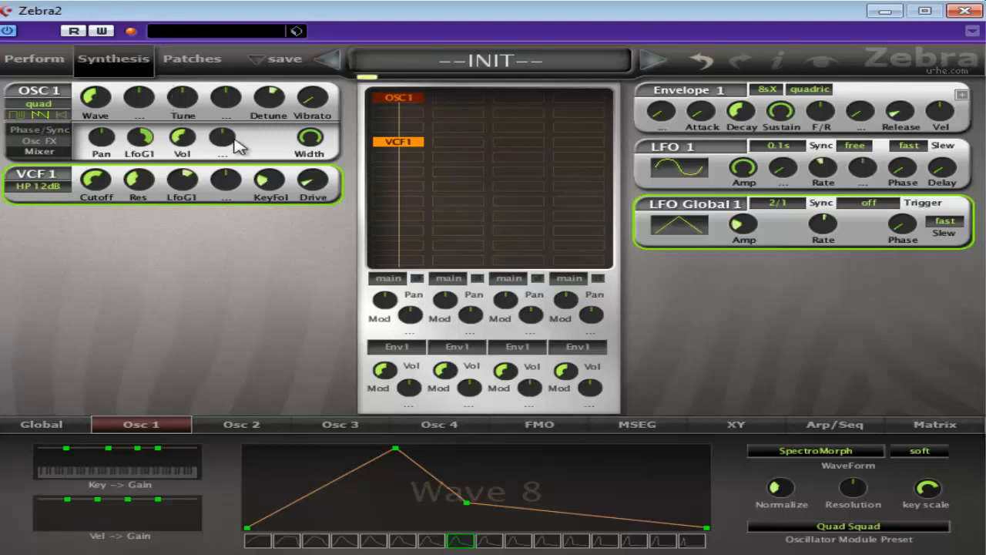
{"action": "mouse_move", "coordinate": [311, 142]}
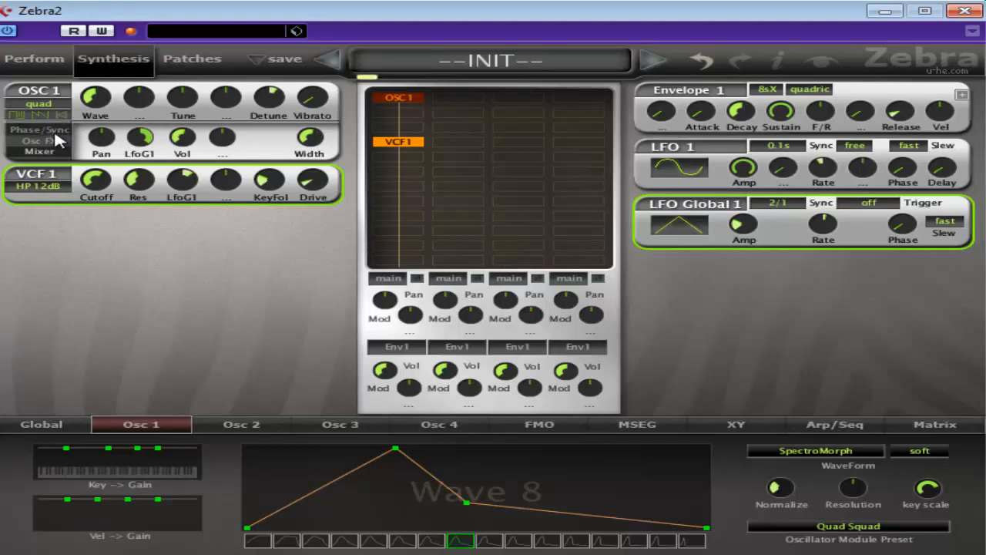
{"action": "left_click", "coordinate": [39, 130]}
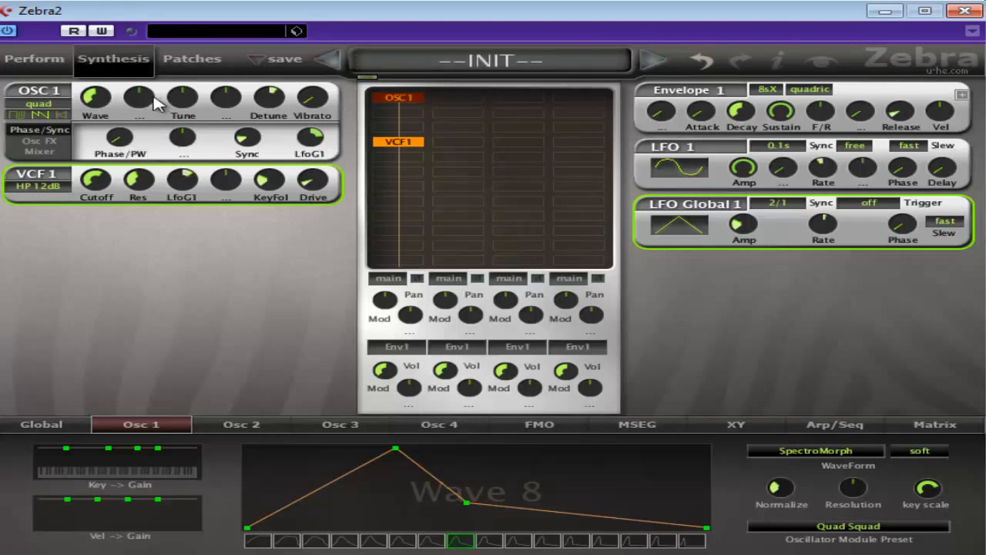
{"action": "mouse_move", "coordinate": [43, 430]}
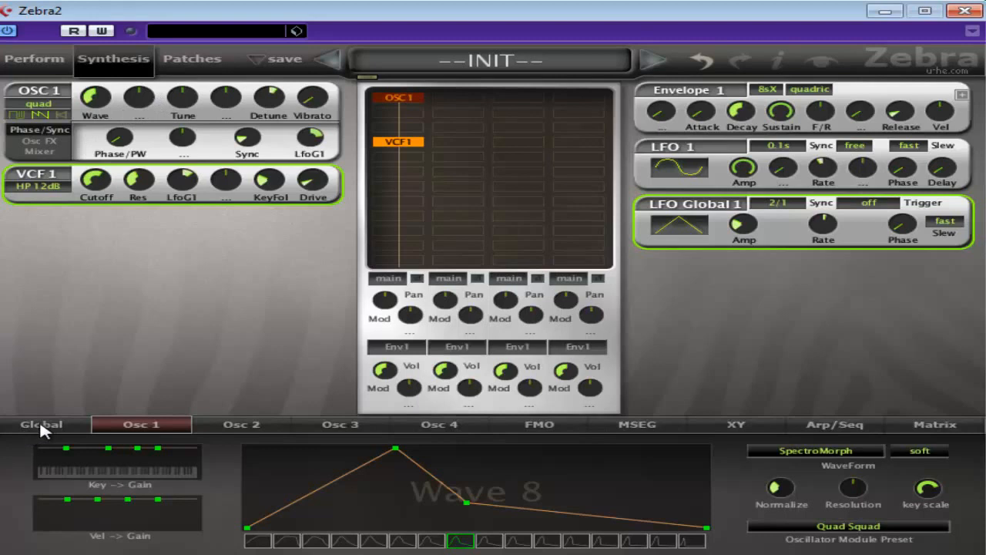
{"action": "mouse_move", "coordinate": [43, 430]}
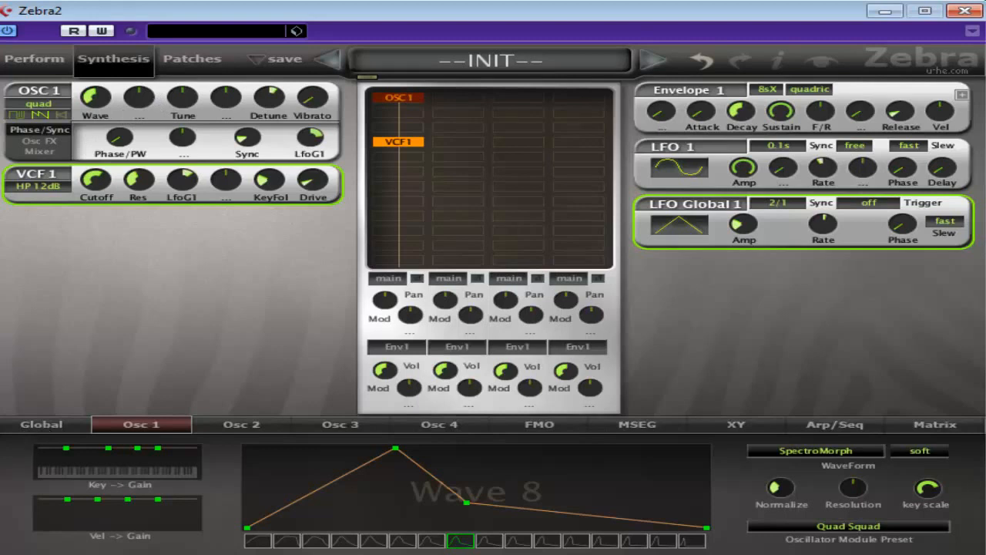
Add a ModFX1 effect to the global chain, adjust its feedback and try the Phorus mode
{"action": "left_click", "coordinate": [40, 426]}
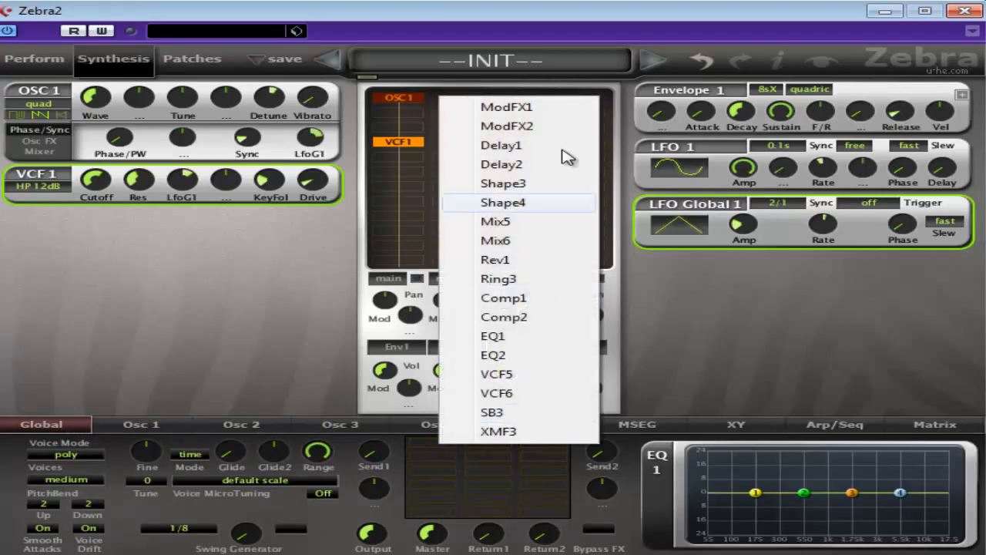
{"action": "left_click", "coordinate": [507, 106]}
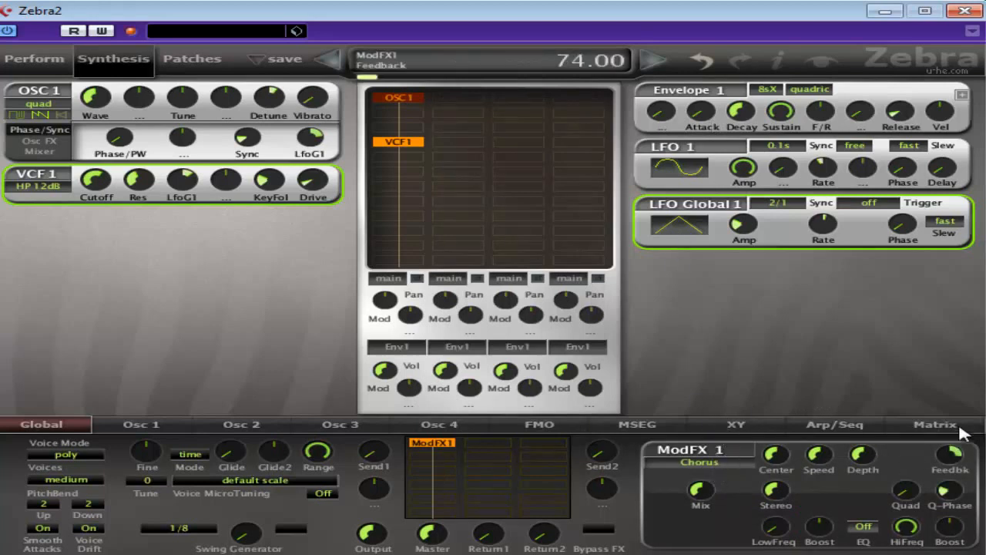
{"action": "left_click_drag", "start_coordinate": [951, 454], "coordinate": [951, 477]}
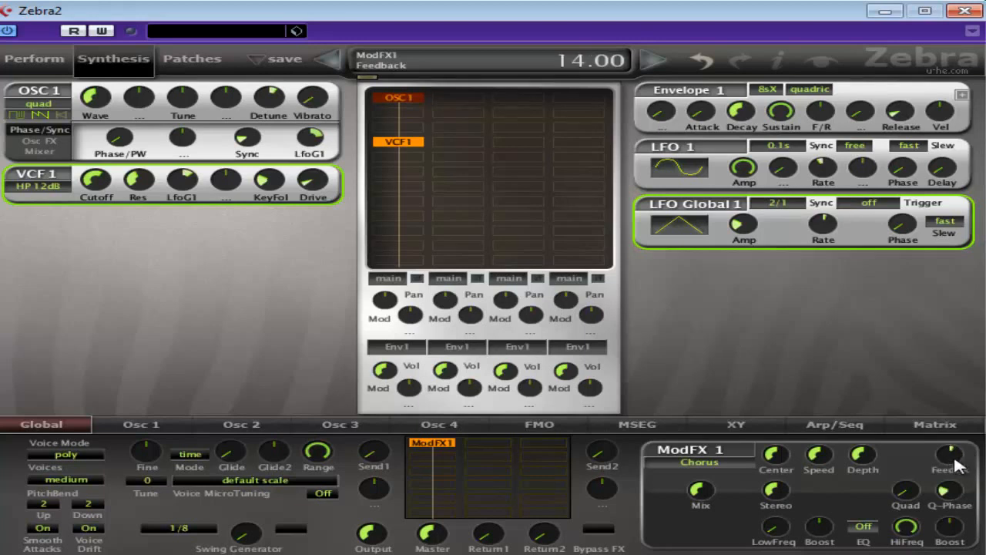
{"action": "left_click_drag", "start_coordinate": [949, 455], "coordinate": [949, 444]}
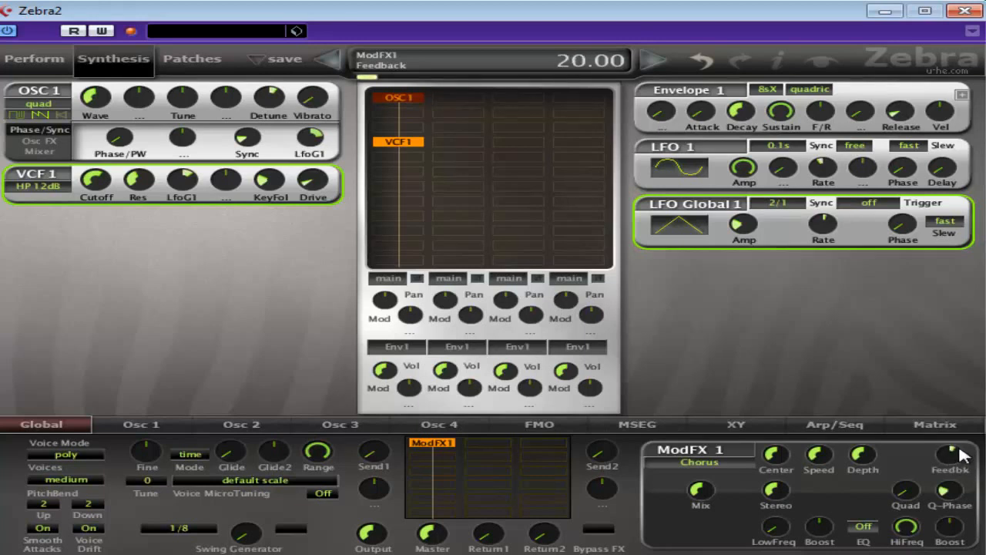
{"action": "left_click_drag", "start_coordinate": [952, 454], "coordinate": [952, 431]}
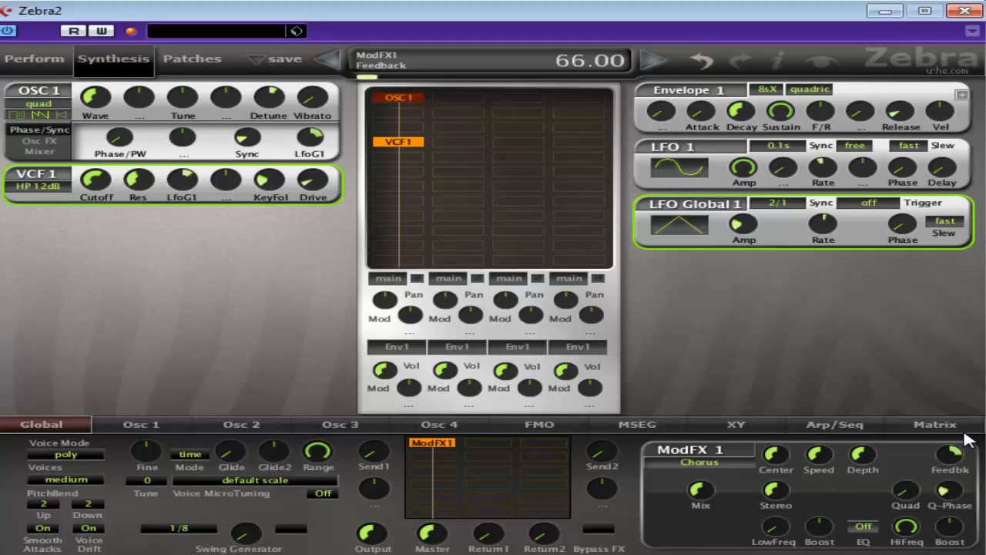
{"action": "left_click_drag", "start_coordinate": [949, 455], "coordinate": [949, 462]}
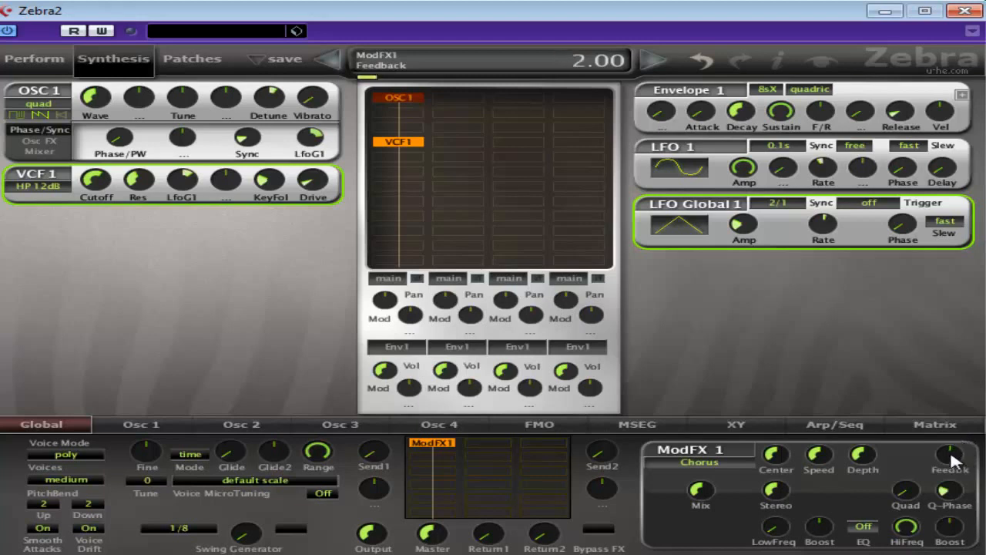
{"action": "left_click", "coordinate": [700, 463]}
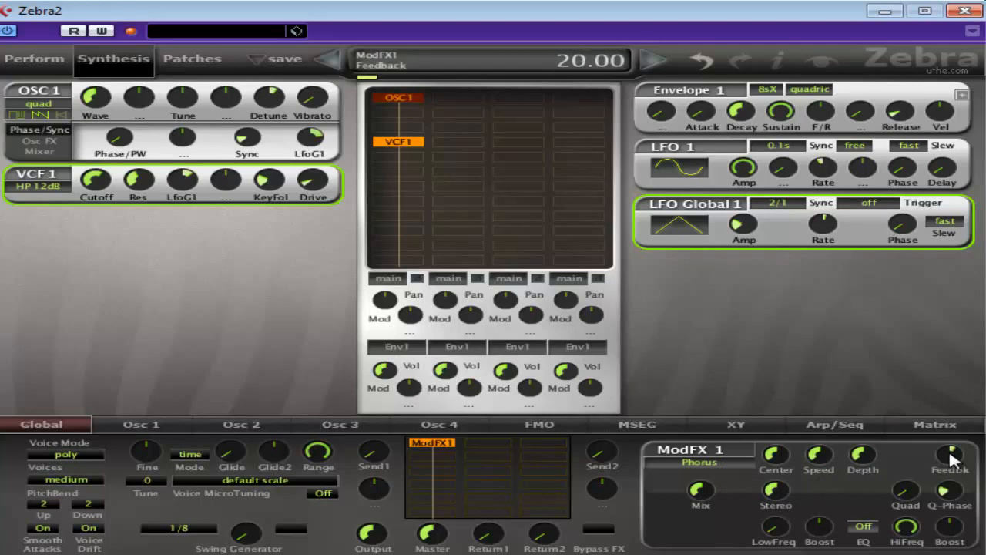
{"action": "left_click_drag", "start_coordinate": [952, 454], "coordinate": [952, 432]}
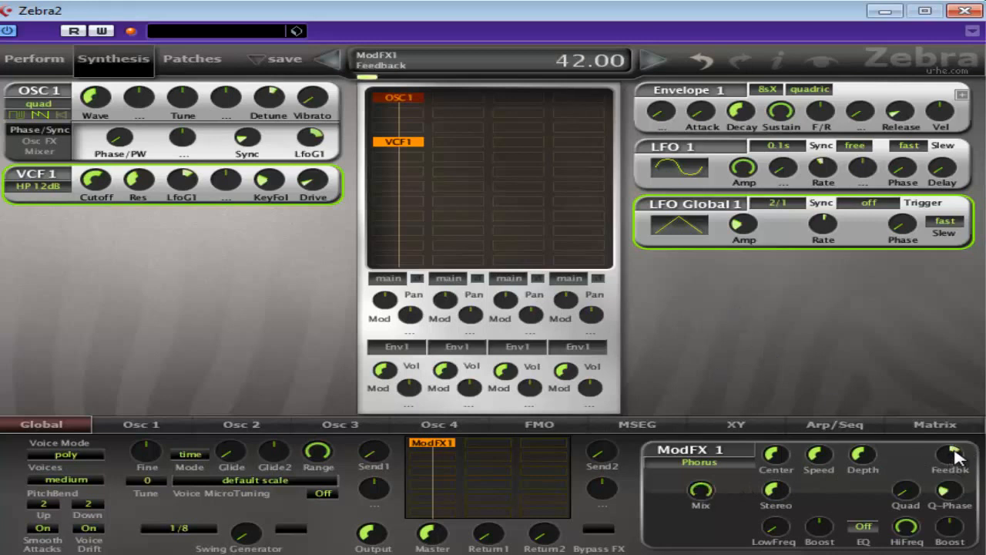
{"action": "left_click_drag", "start_coordinate": [956, 455], "coordinate": [955, 462]}
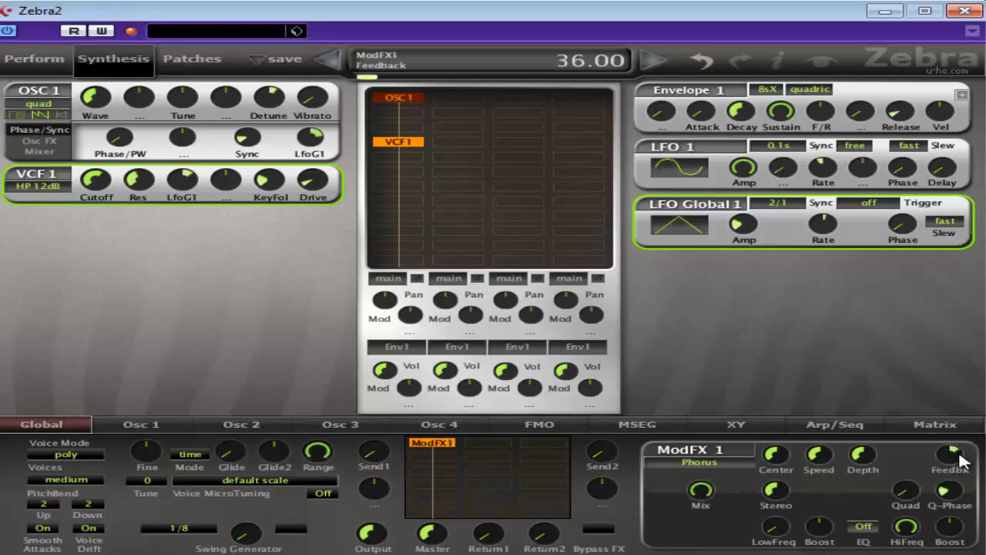
Switch the modulation effect to Phaser and raise its feedback to 52.00
{"action": "left_click", "coordinate": [700, 463]}
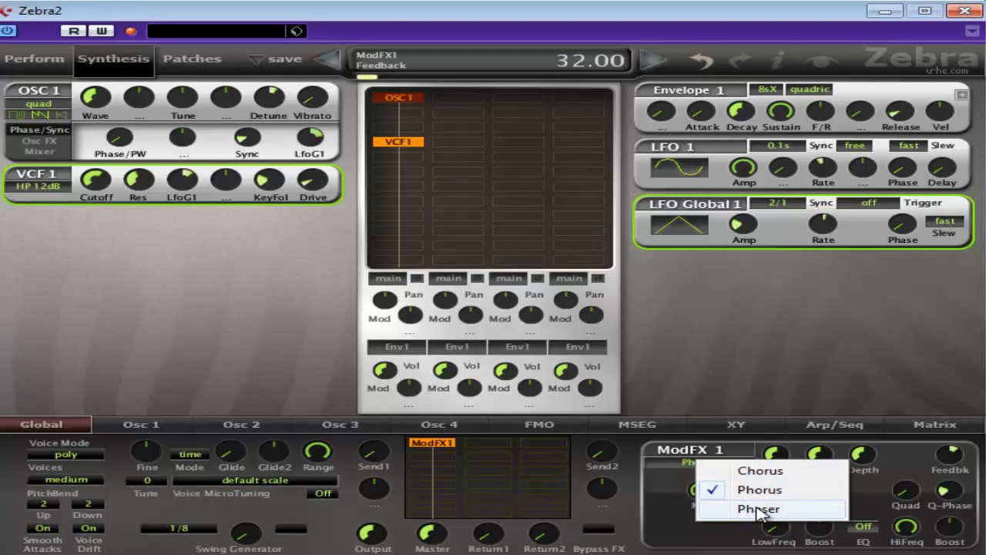
{"action": "left_click", "coordinate": [758, 509]}
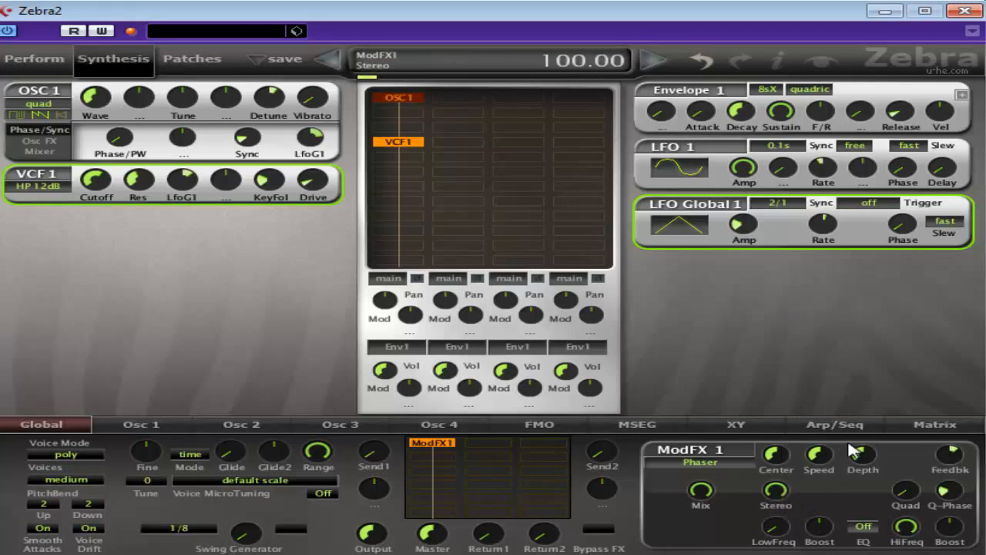
{"action": "left_click_drag", "start_coordinate": [818, 455], "coordinate": [818, 477]}
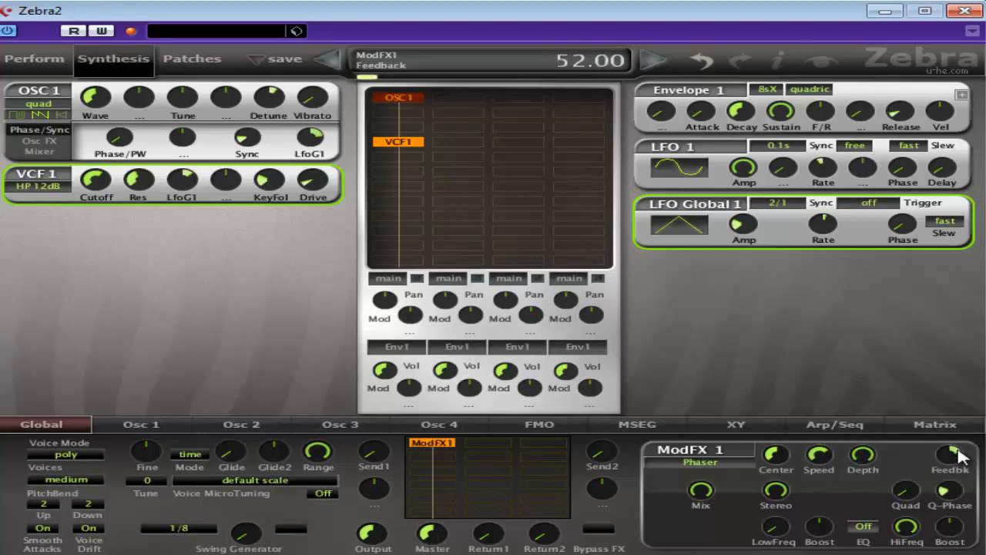
{"action": "left_click_drag", "start_coordinate": [952, 453], "coordinate": [952, 462]}
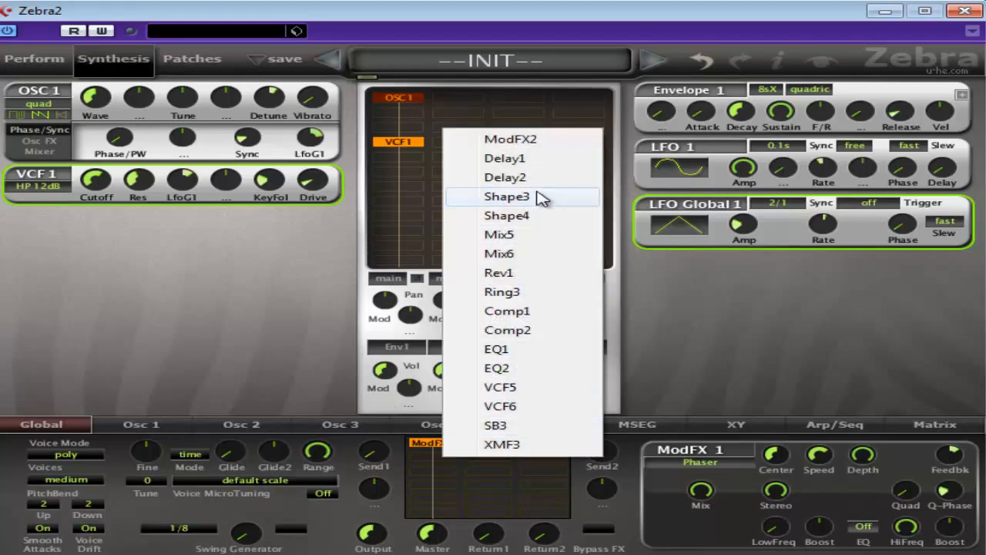
Add a Shape3 shaper after the Phaser and lower its edge amount to about 76
{"action": "left_click", "coordinate": [506, 196]}
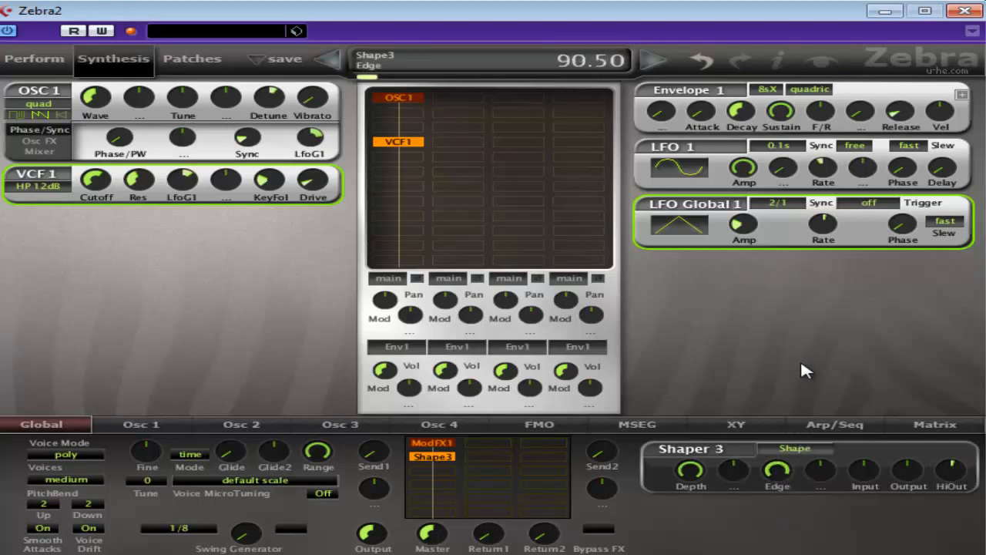
{"action": "left_click_drag", "start_coordinate": [777, 470], "coordinate": [777, 485]}
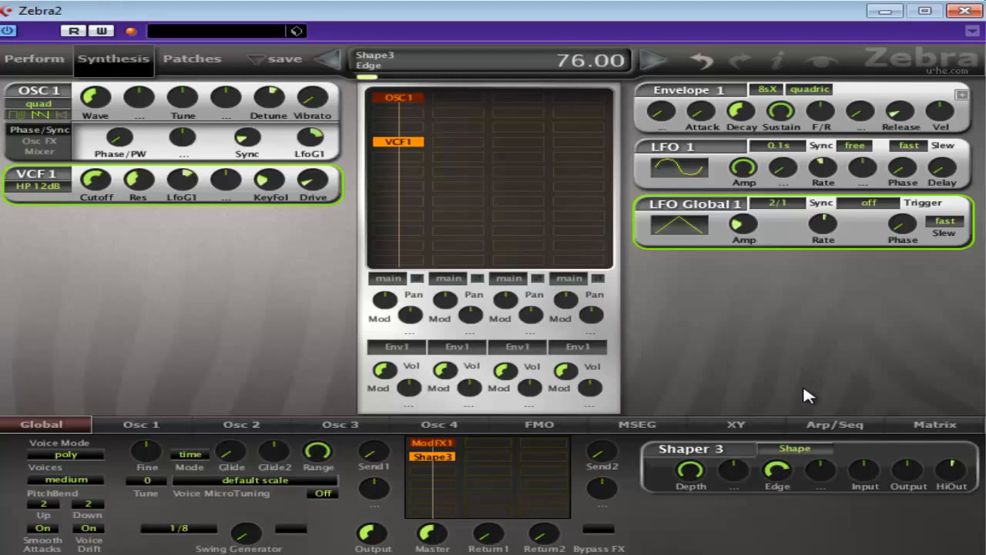
{"action": "mouse_move", "coordinate": [778, 475]}
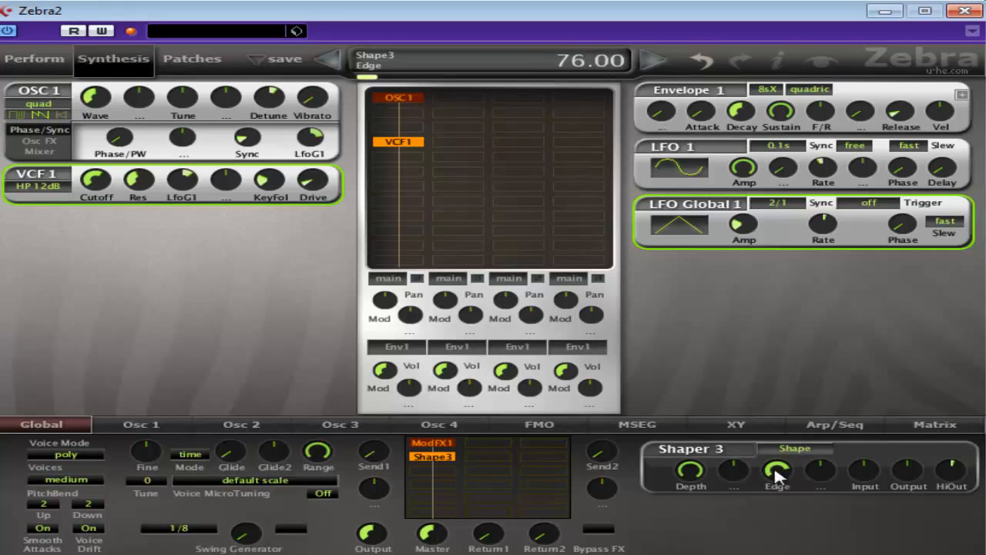
{"action": "left_click_drag", "start_coordinate": [779, 475], "coordinate": [778, 478]}
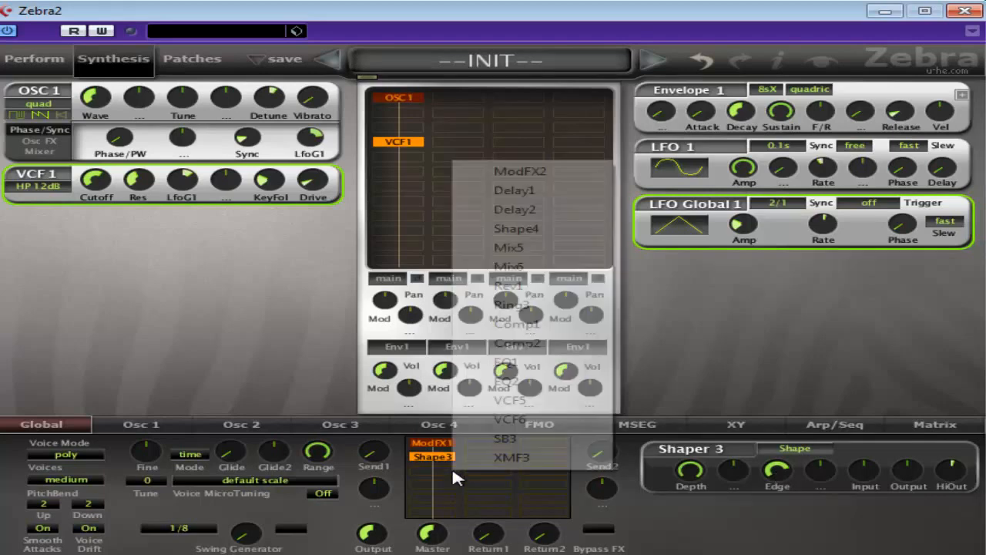
Add Rev1 with damping 69.40 and Delay1 with a dotted-quarter tap to the FX chain
{"action": "left_click", "coordinate": [506, 285]}
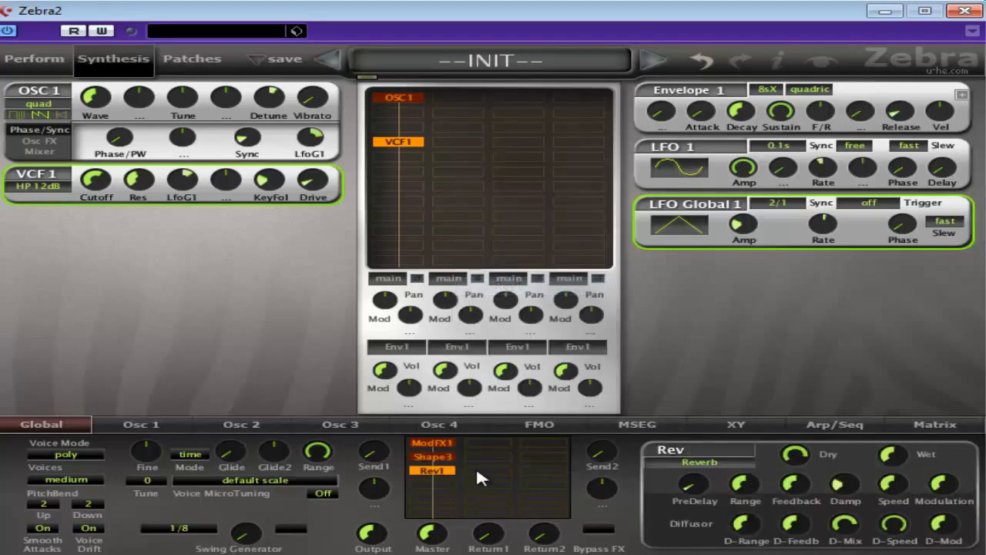
{"action": "left_click", "coordinate": [490, 456]}
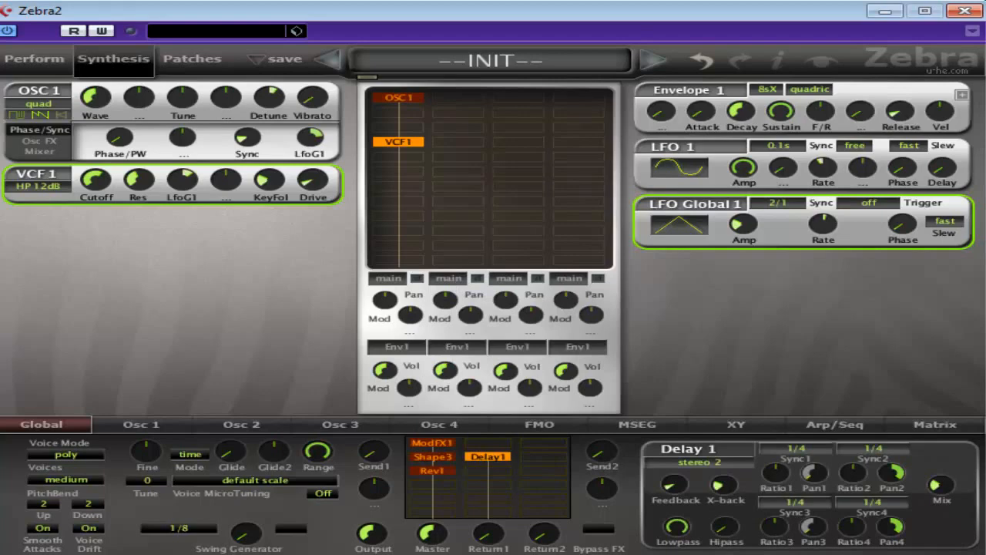
{"action": "left_click", "coordinate": [431, 470]}
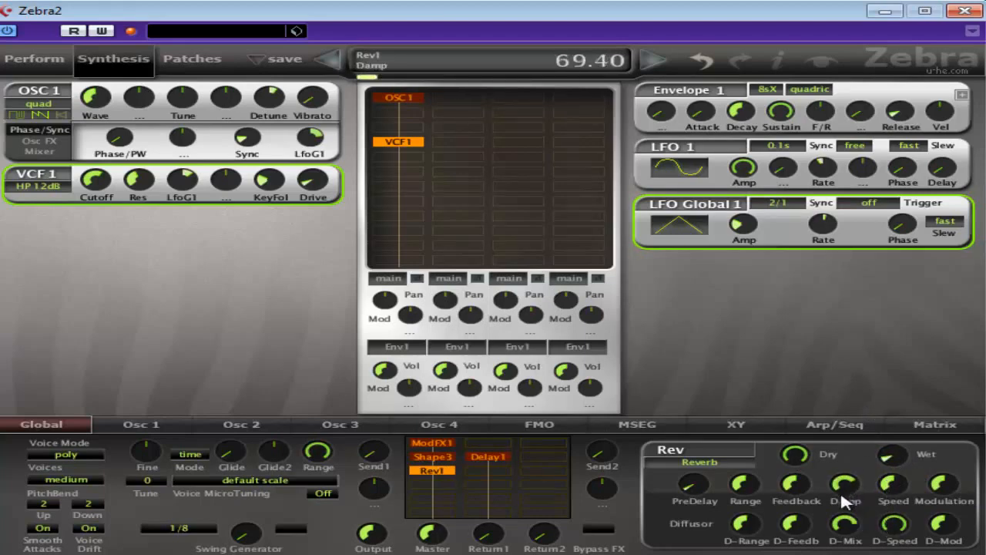
{"action": "left_click_drag", "start_coordinate": [845, 484], "coordinate": [844, 501]}
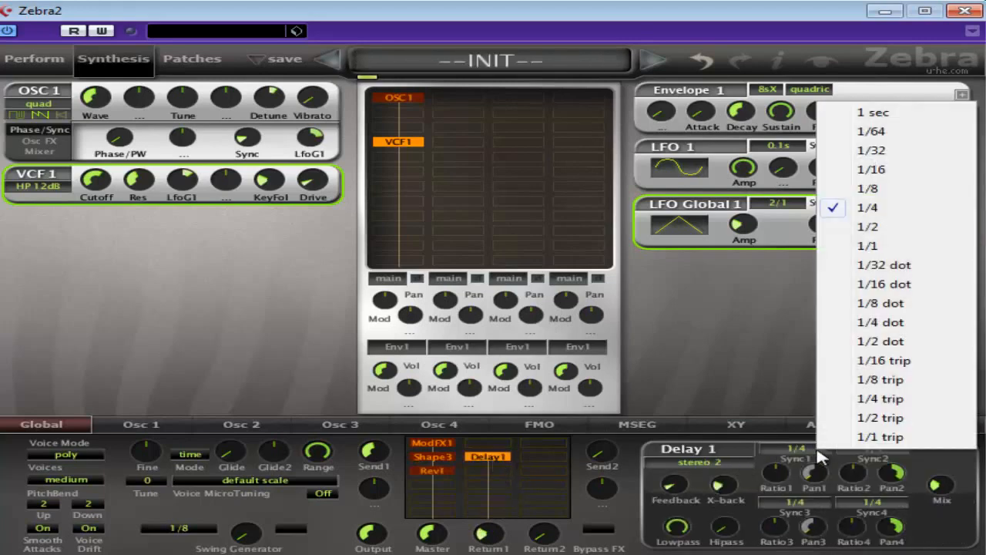
{"action": "left_click", "coordinate": [879, 322]}
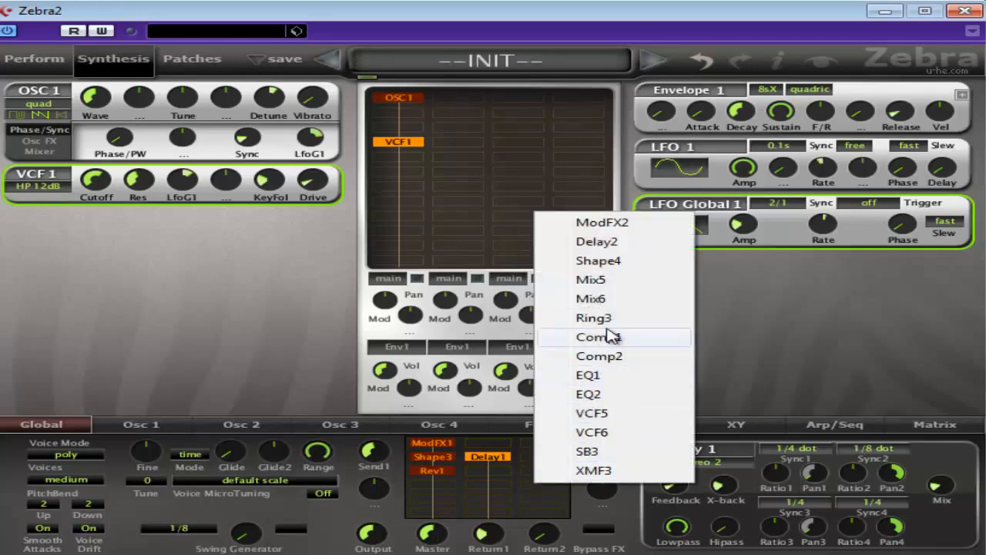
Add Mix5 and EQ1 to the end of the effects chain
{"action": "left_click", "coordinate": [591, 279]}
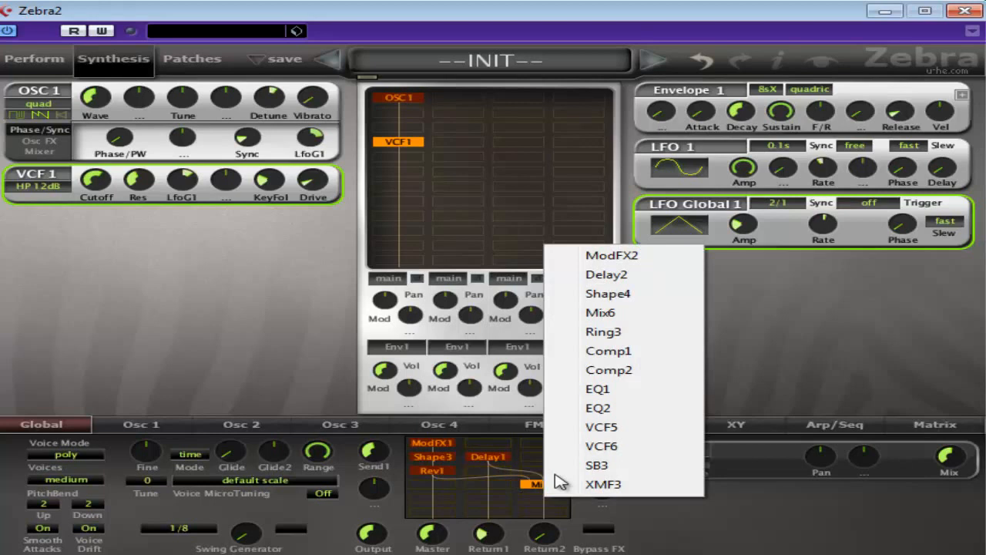
{"action": "left_click", "coordinate": [598, 388]}
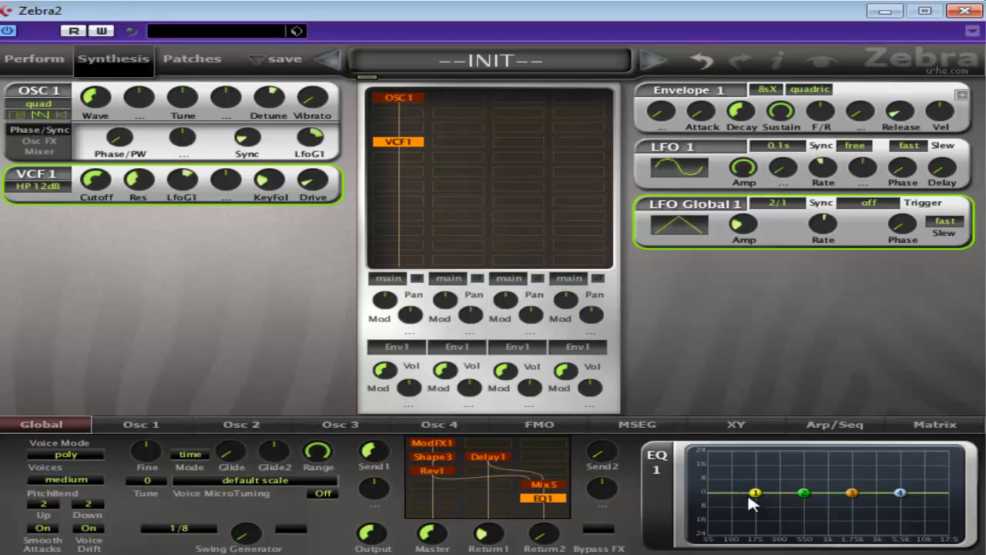
Reshape the EQ1 curve with a low-shelf cut and lifted mid bands
{"action": "left_click_drag", "start_coordinate": [755, 493], "coordinate": [743, 506]}
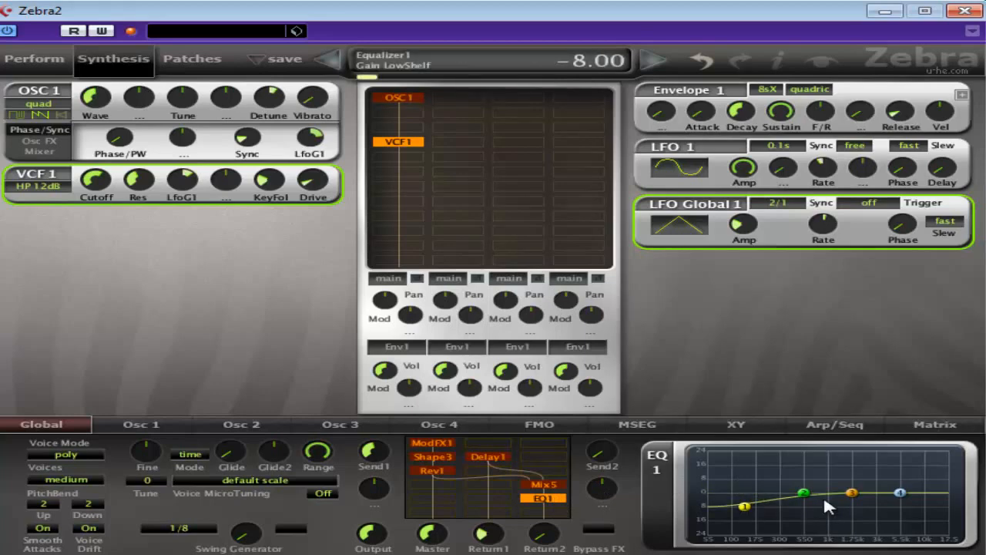
{"action": "left_click_drag", "start_coordinate": [850, 491], "coordinate": [878, 472]}
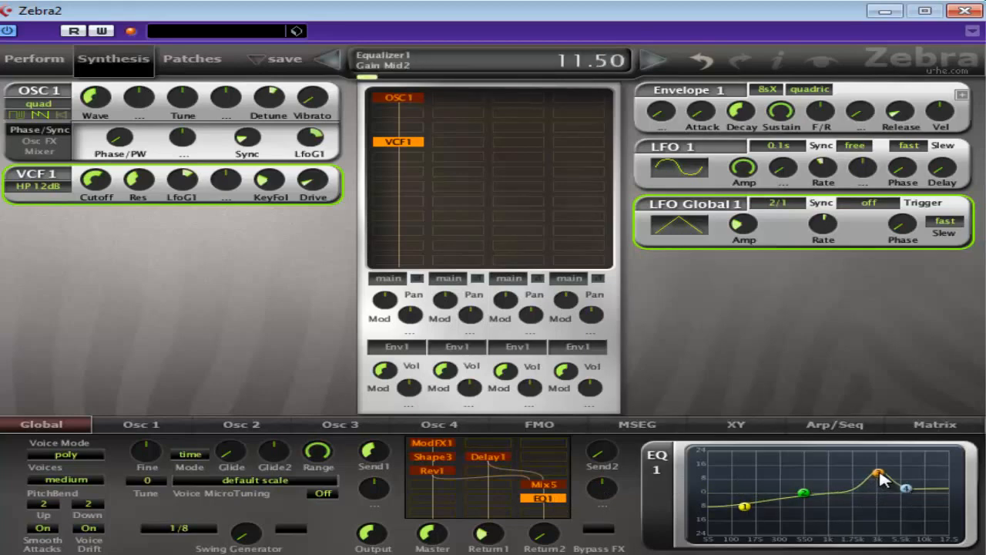
{"action": "left_click_drag", "start_coordinate": [881, 472], "coordinate": [838, 469]}
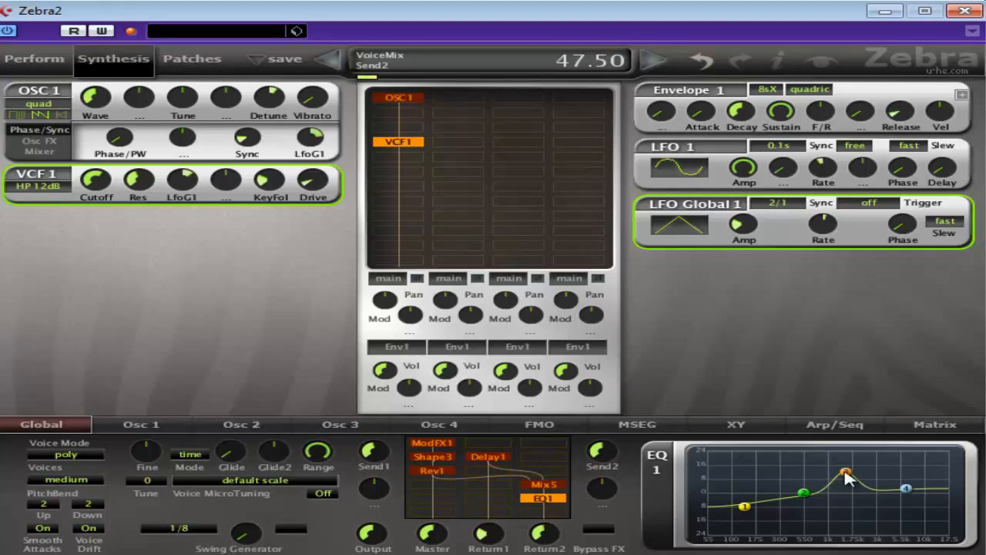
{"action": "left_click_drag", "start_coordinate": [828, 470], "coordinate": [894, 536]}
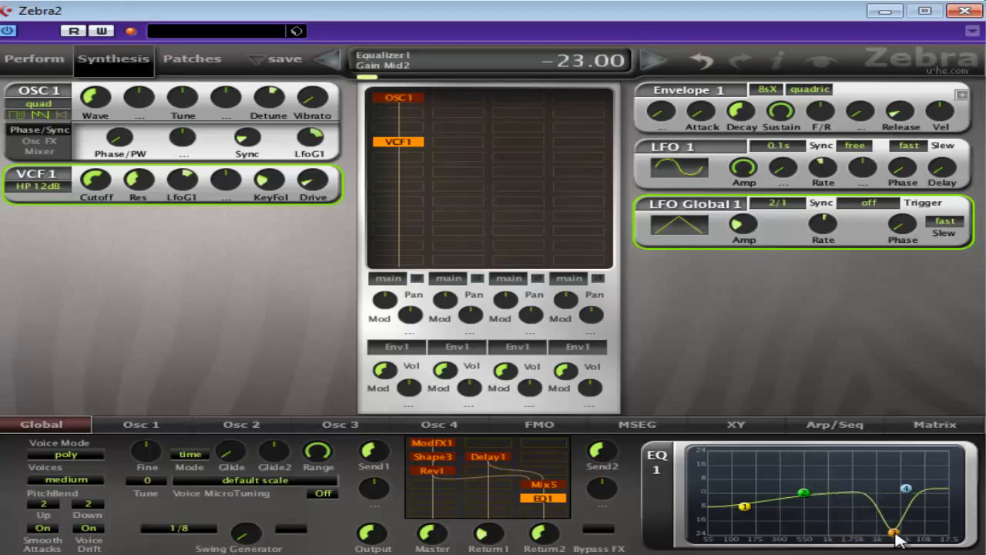
{"action": "left_click_drag", "start_coordinate": [897, 539], "coordinate": [871, 485]}
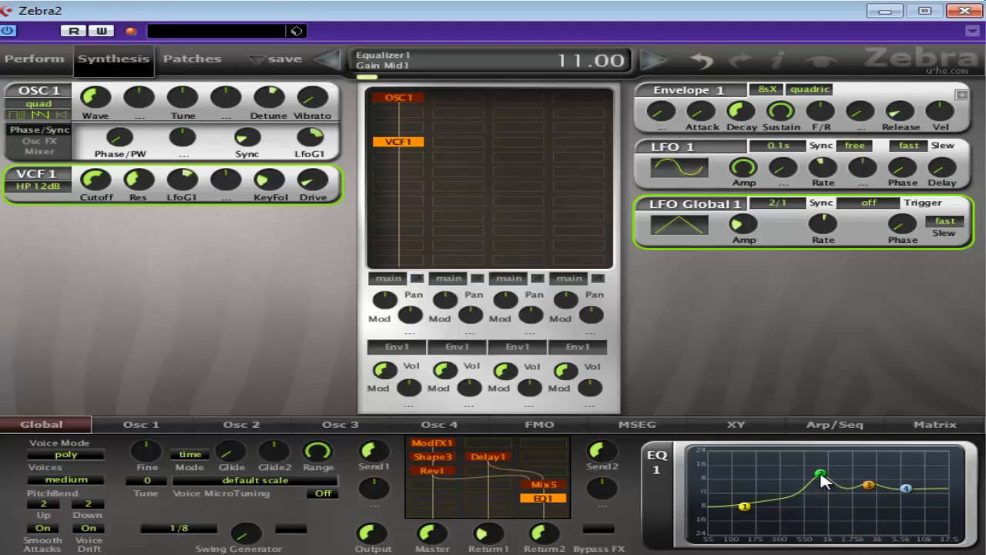
{"action": "left_click_drag", "start_coordinate": [818, 473], "coordinate": [807, 489]}
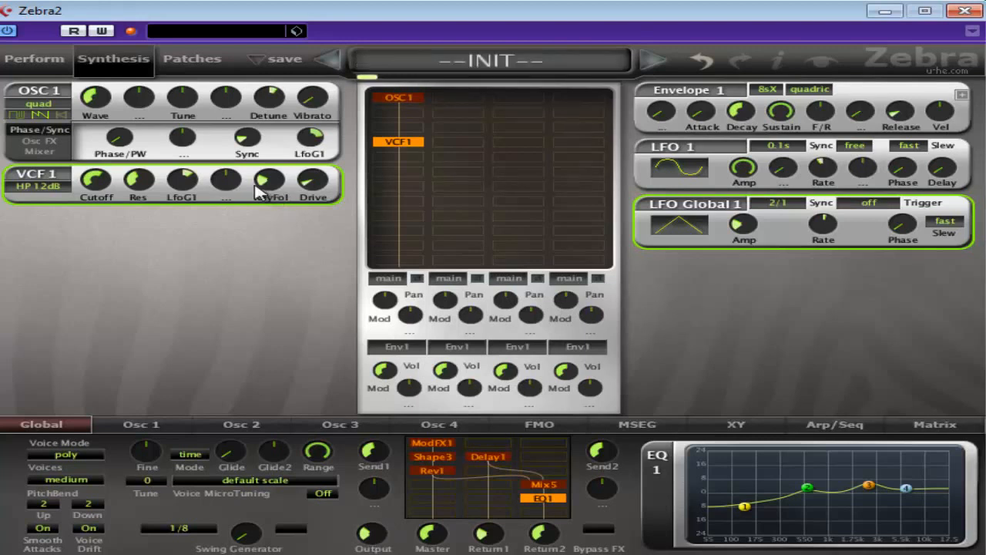
{"action": "mouse_move", "coordinate": [675, 191]}
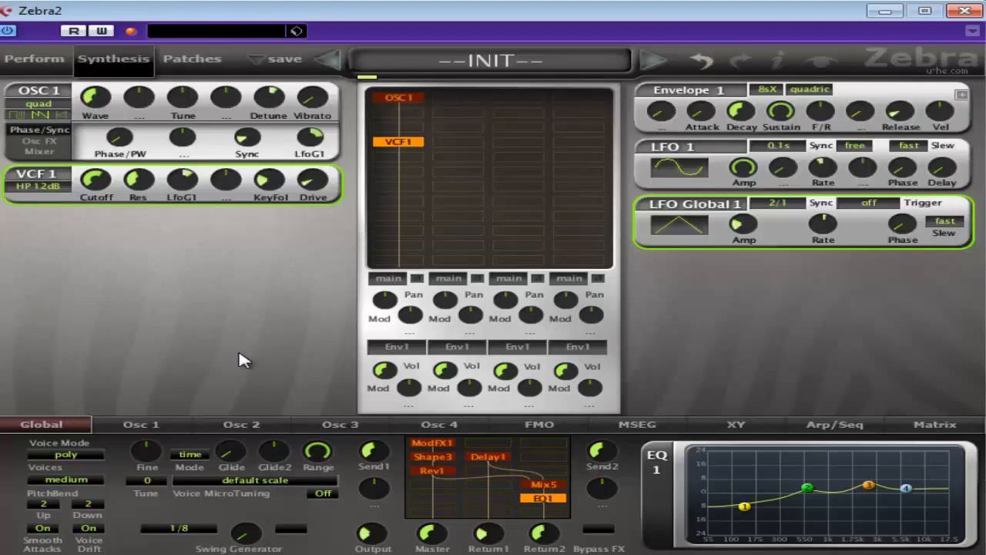
{"action": "mouse_move", "coordinate": [552, 308]}
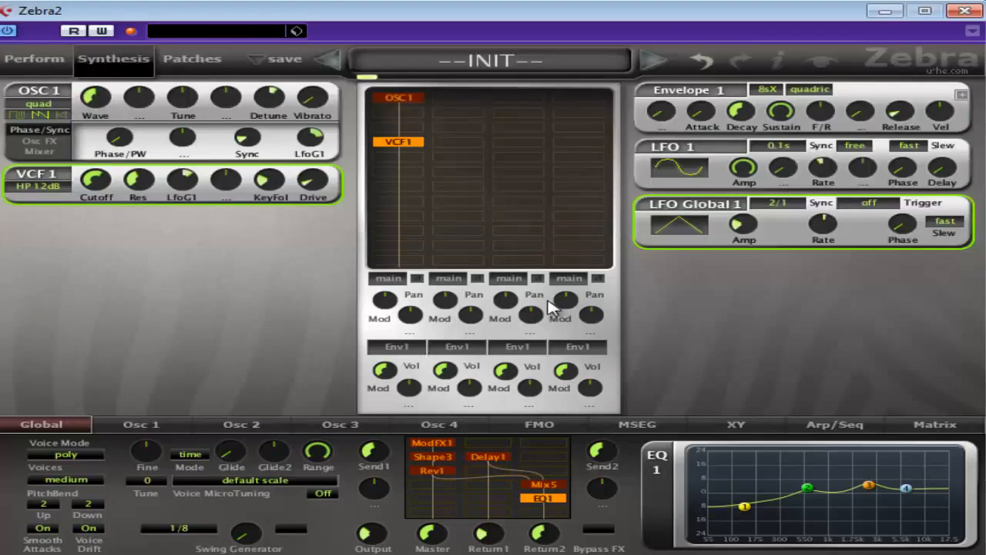
{"action": "mouse_move", "coordinate": [543, 312]}
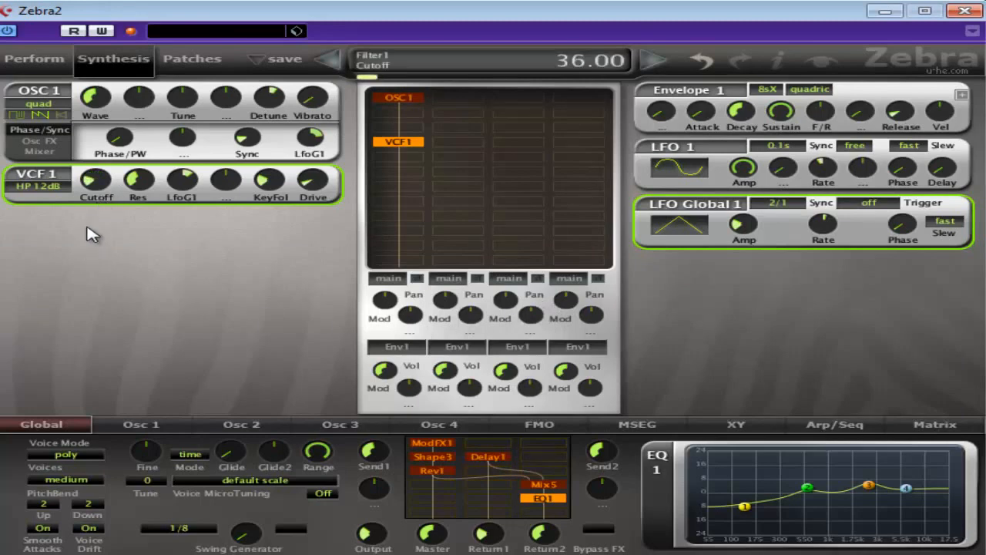
Retune the VCF1 high-pass cutoff, show OSC1's mixer, and lower Phaser feedback to 40
{"action": "left_click_drag", "start_coordinate": [96, 181], "coordinate": [100, 170]}
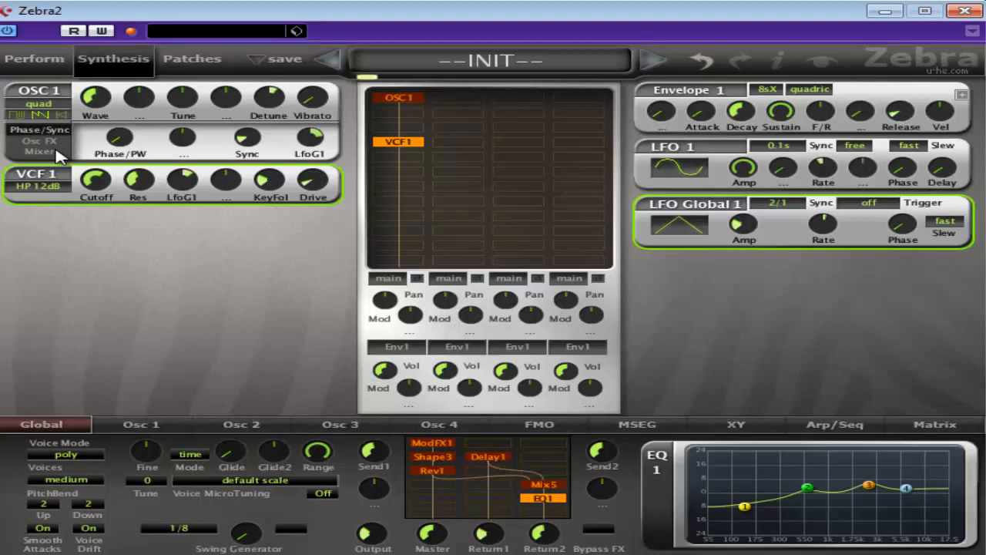
{"action": "left_click", "coordinate": [37, 151]}
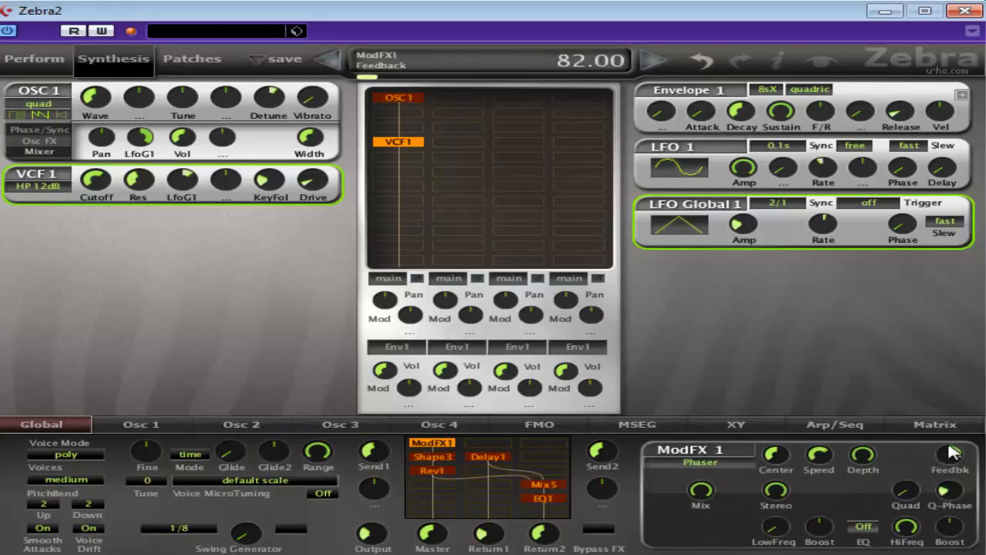
{"action": "left_click_drag", "start_coordinate": [952, 455], "coordinate": [952, 478]}
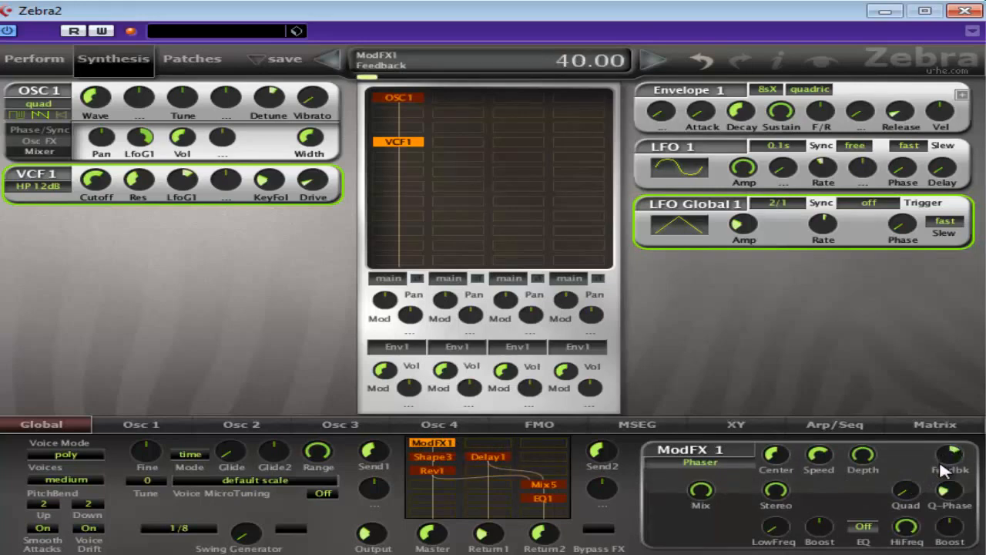